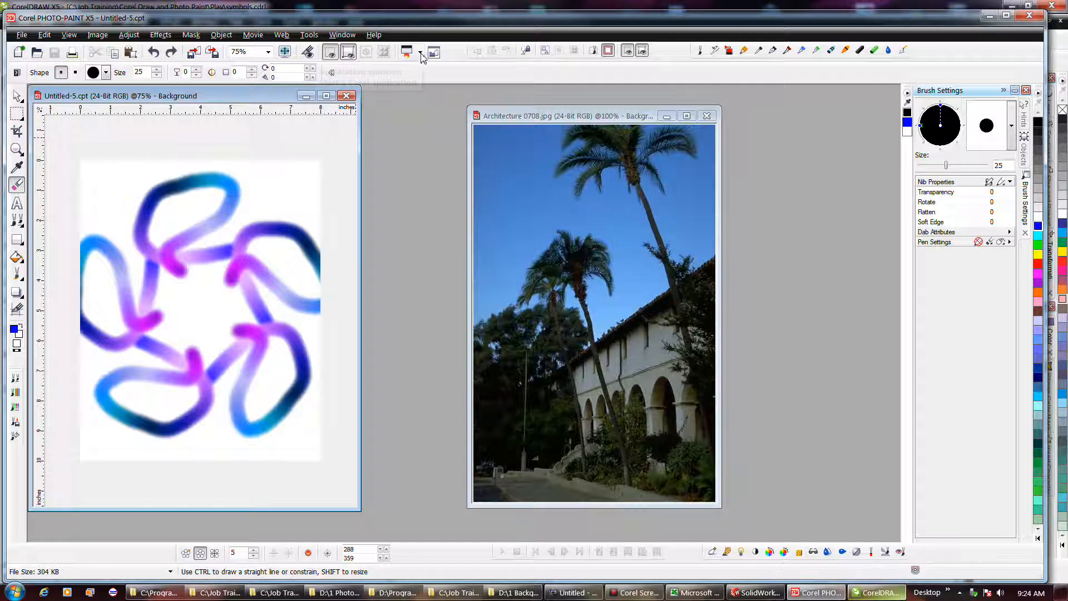
Show the Application Launcher list of other Corel suite applications
click(406, 51)
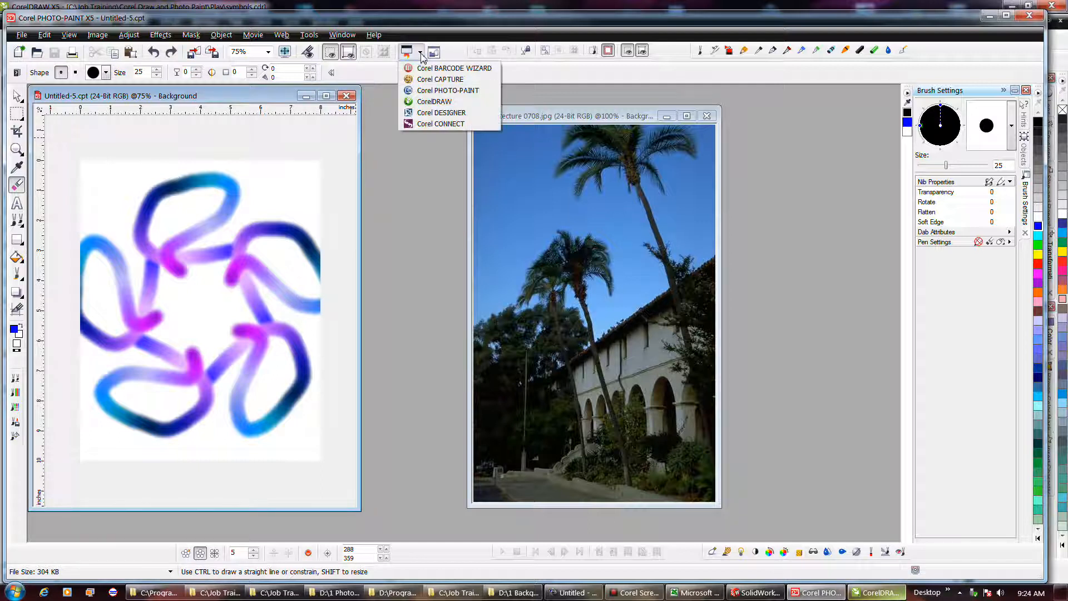
mouse_move(441, 124)
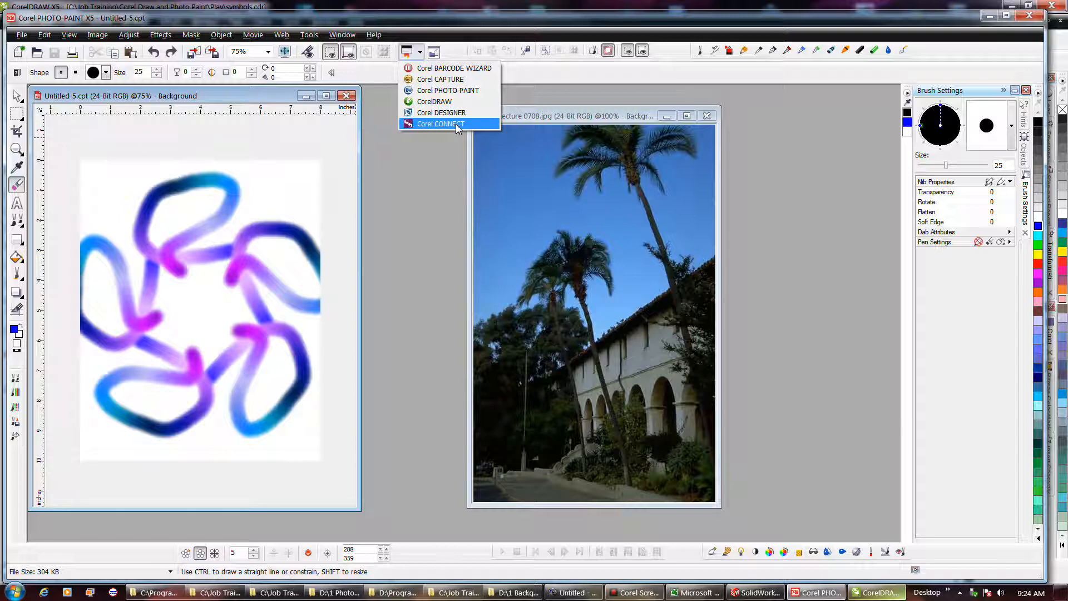
mouse_move(439, 79)
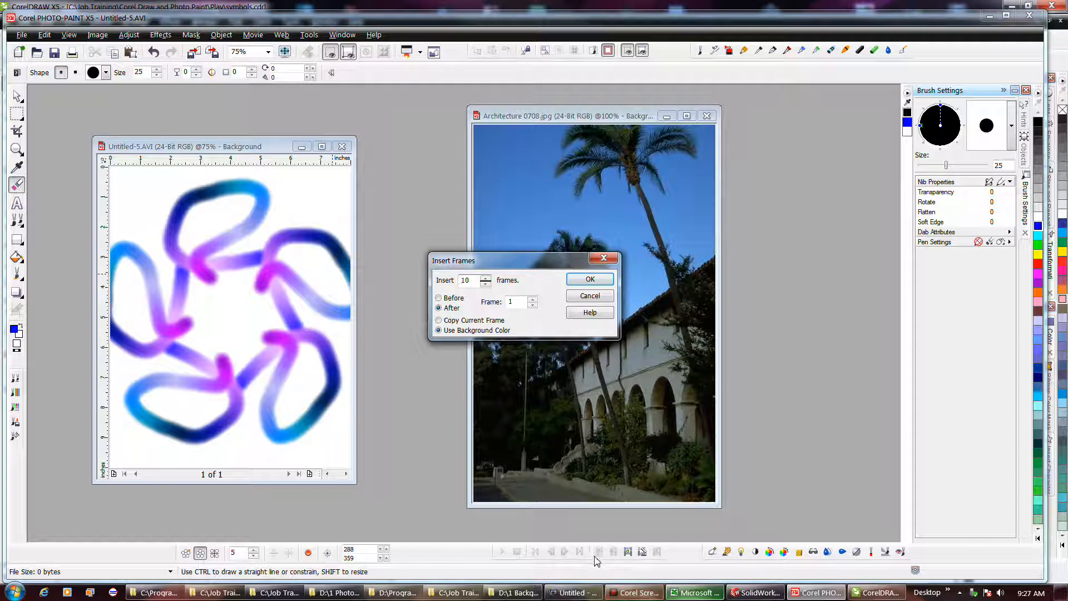
mouse_move(661, 565)
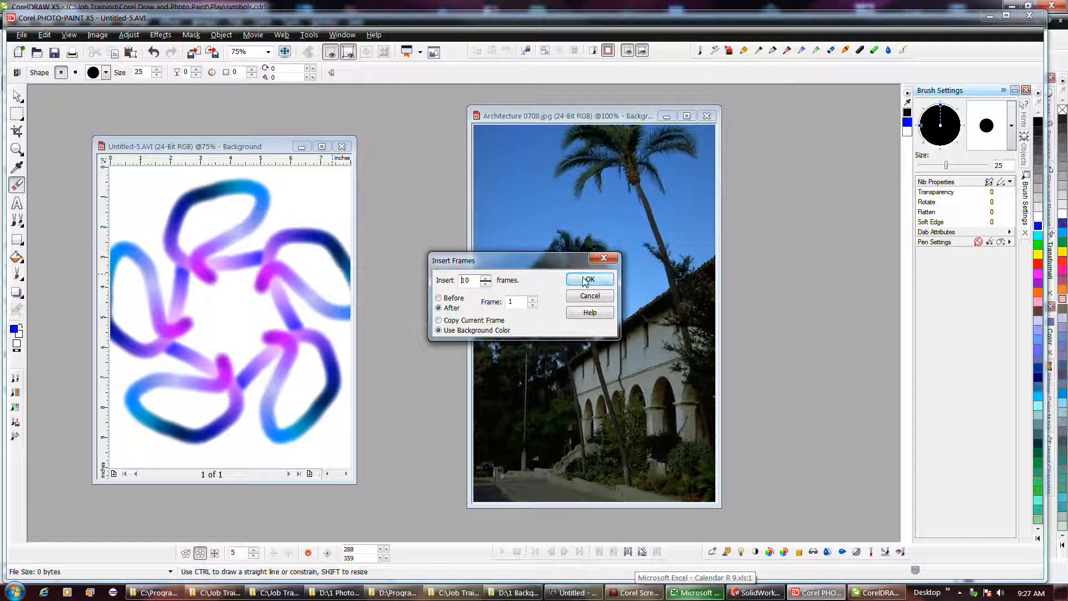
Confirm inserting the ten blank frames, then step through the frames to check only frame 1 holds the swirl
click(588, 279)
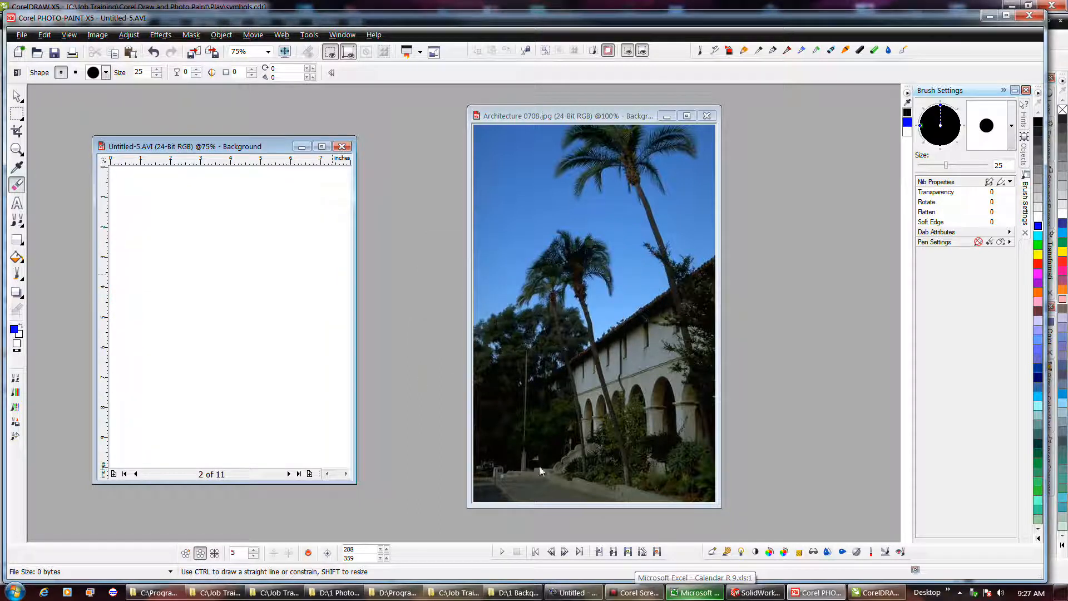
mouse_move(550, 552)
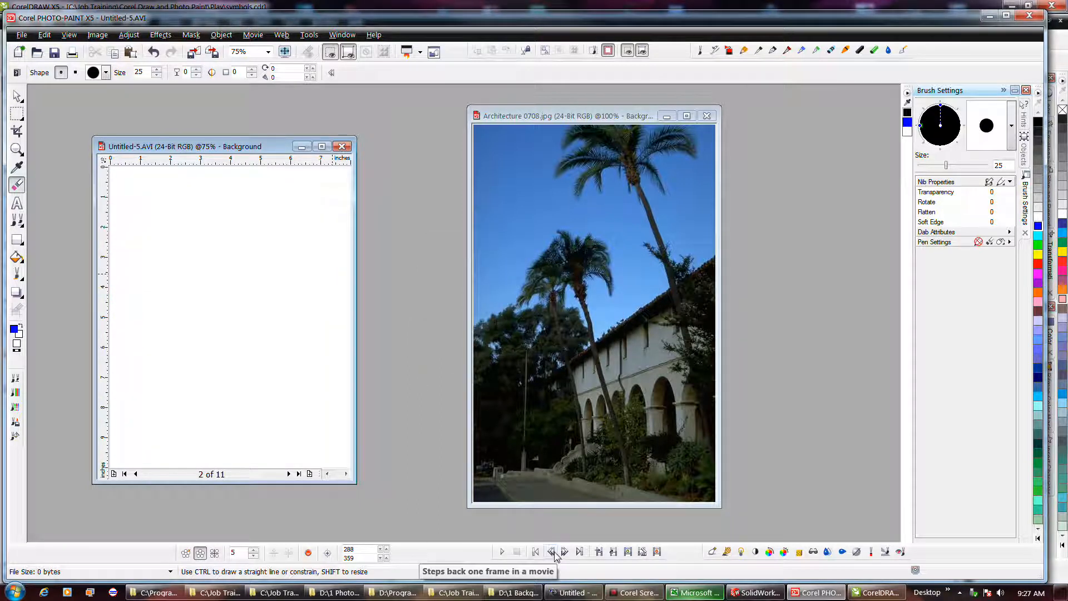
click(549, 552)
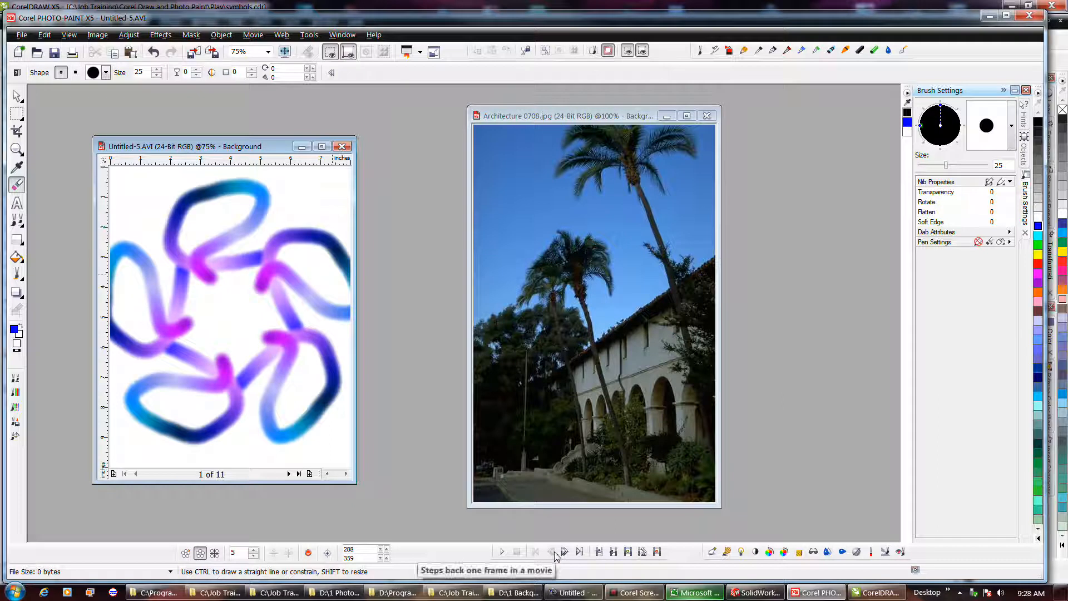
click(562, 552)
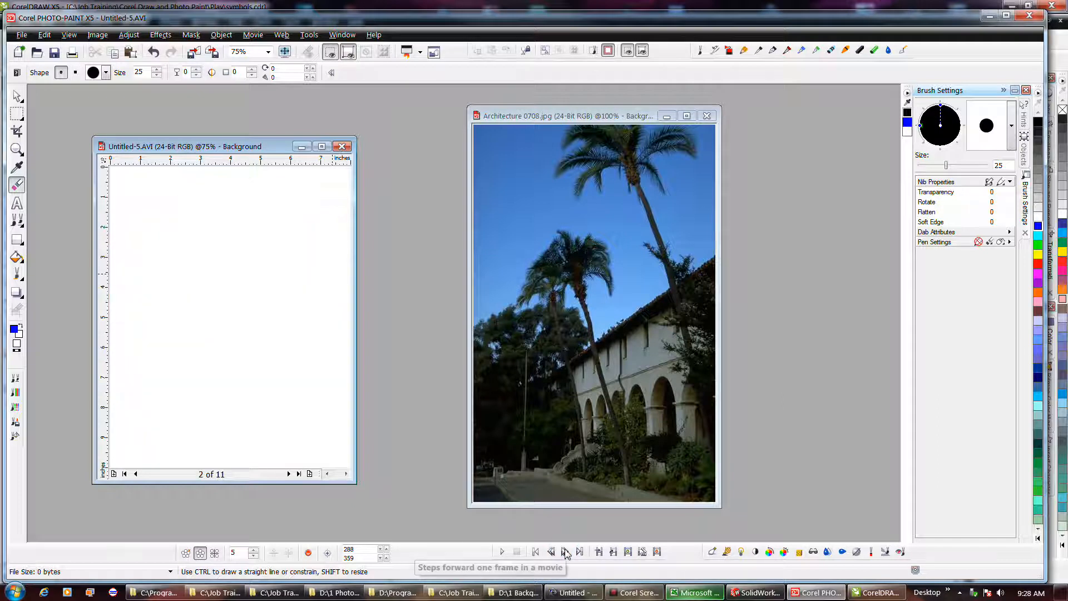
click(565, 552)
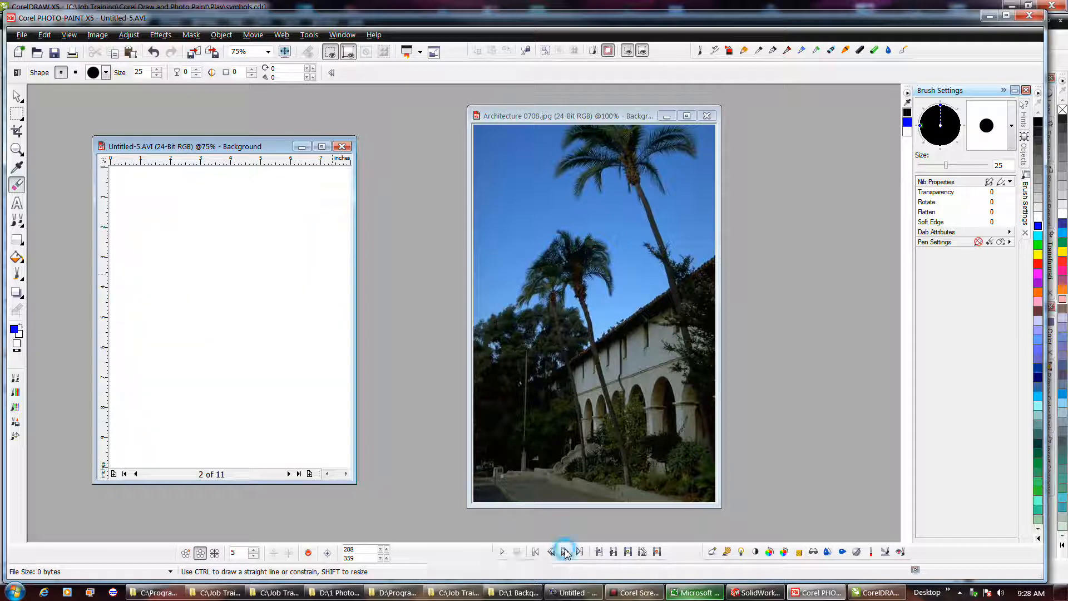
click(565, 552)
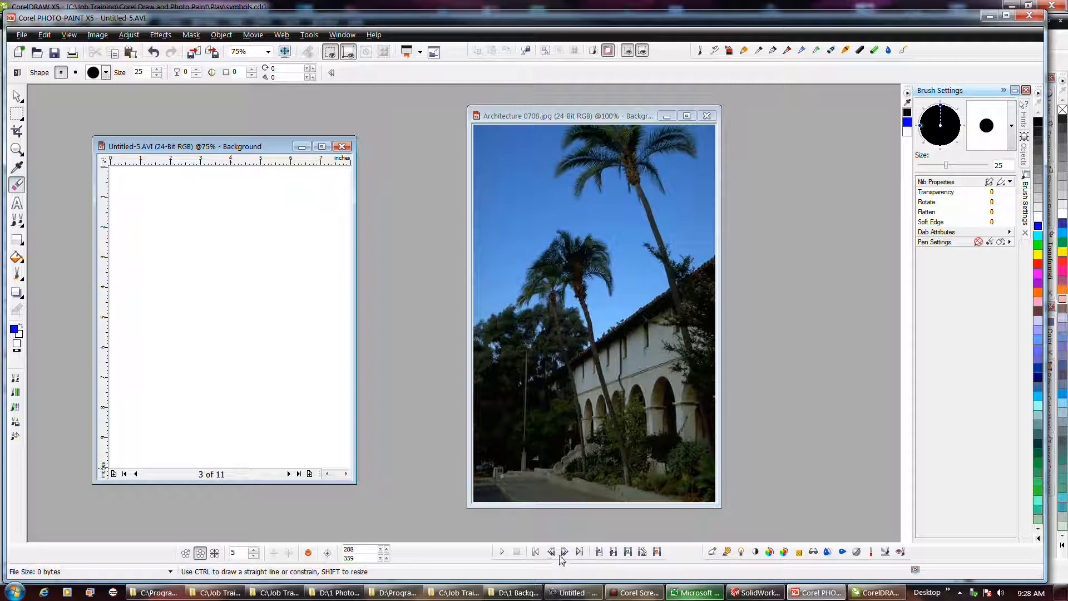
click(564, 551)
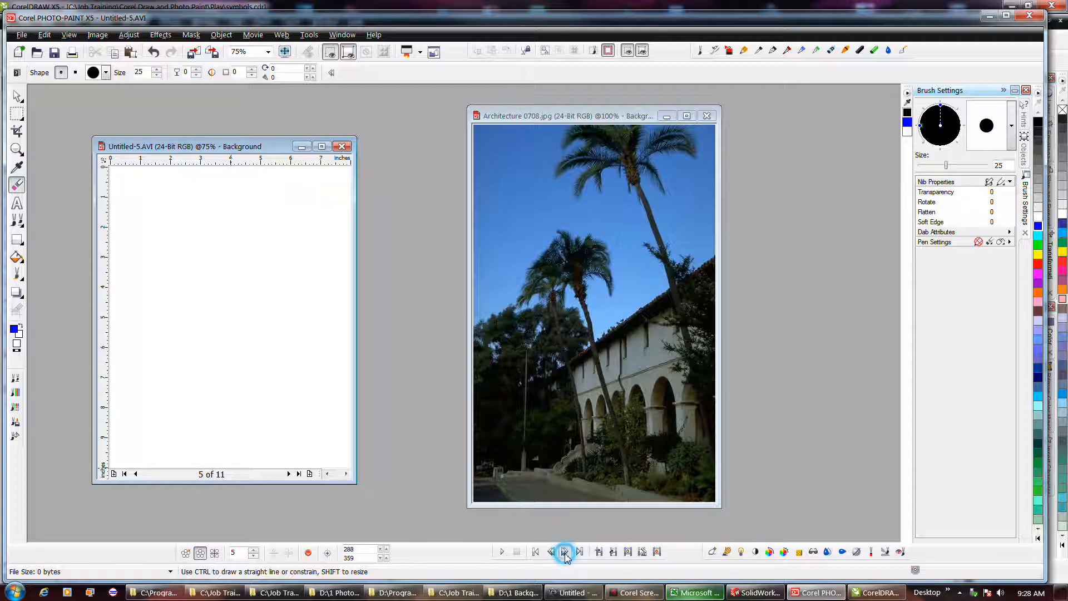
click(565, 552)
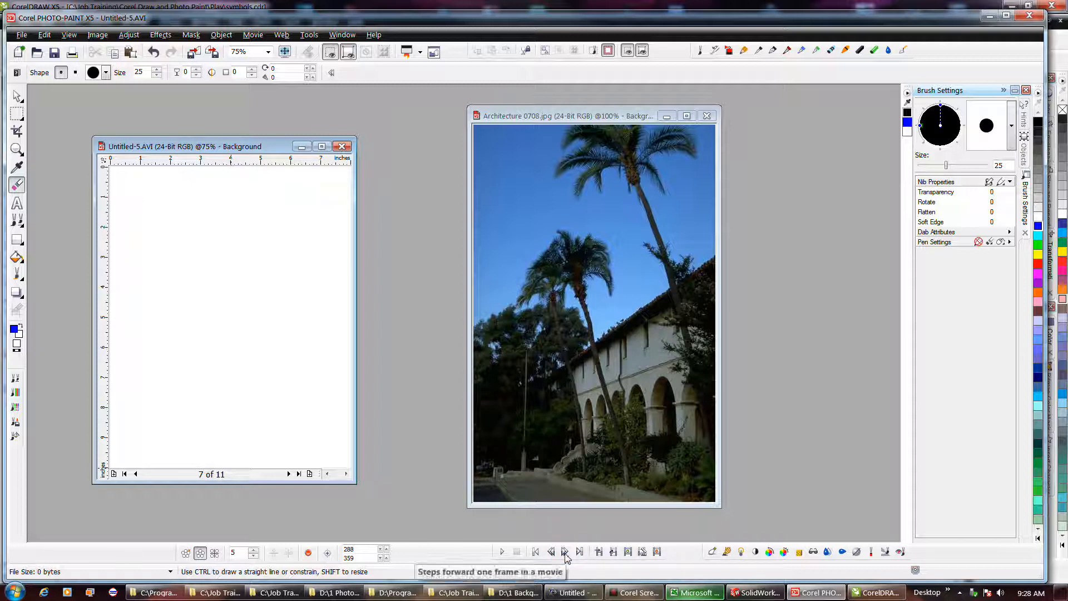
click(564, 552)
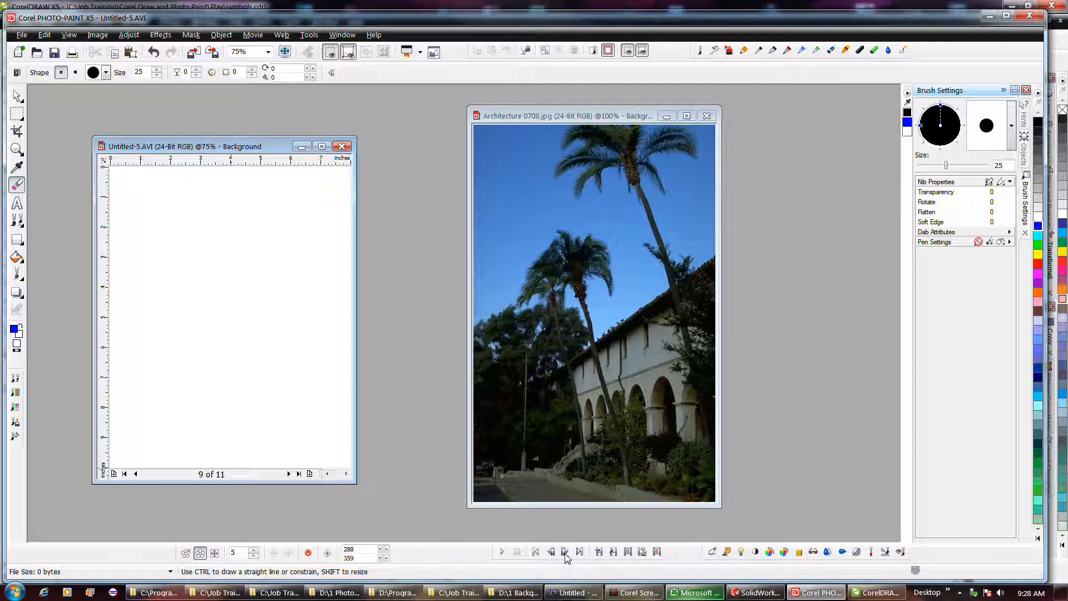
mouse_move(600, 552)
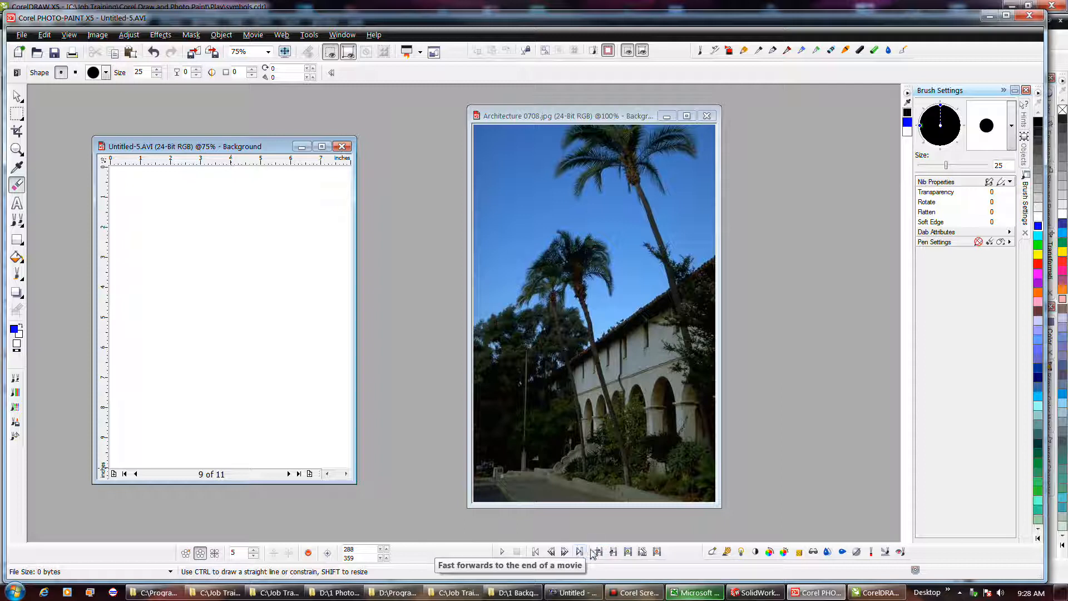
mouse_move(644, 552)
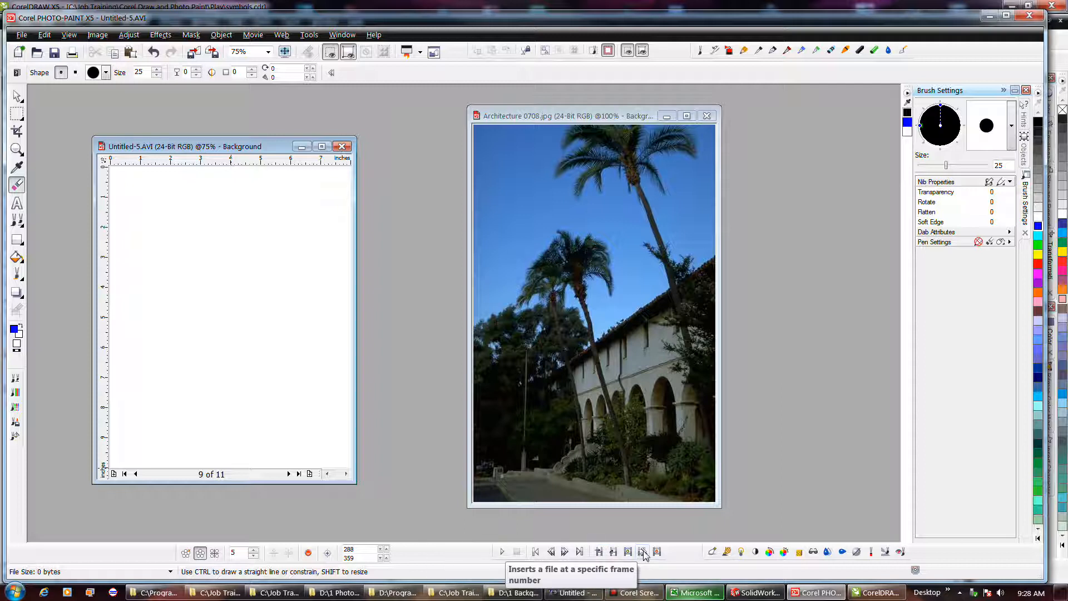
mouse_move(656, 552)
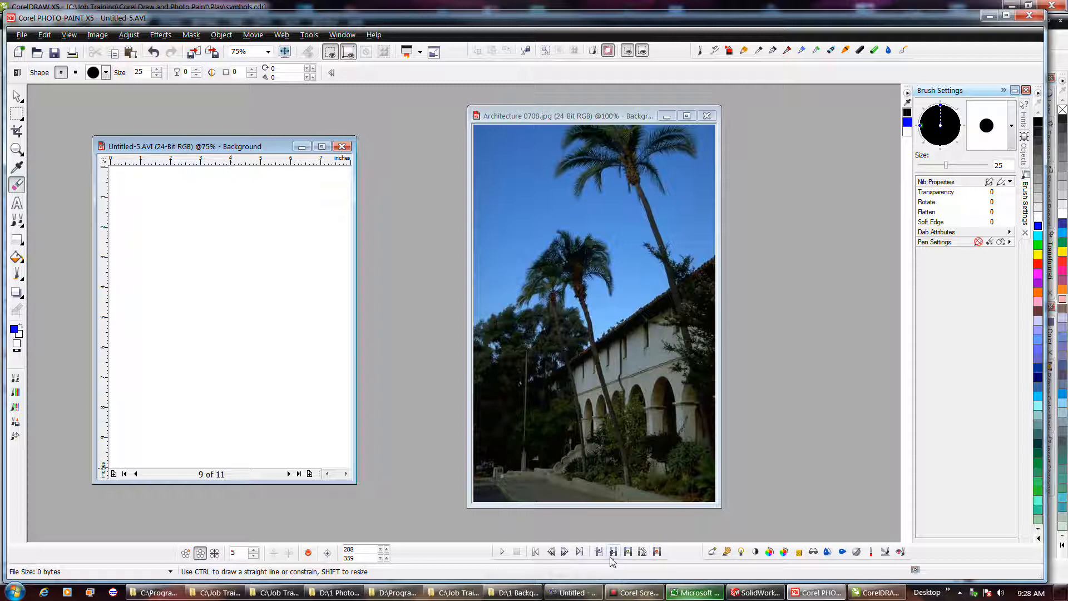
mouse_move(503, 552)
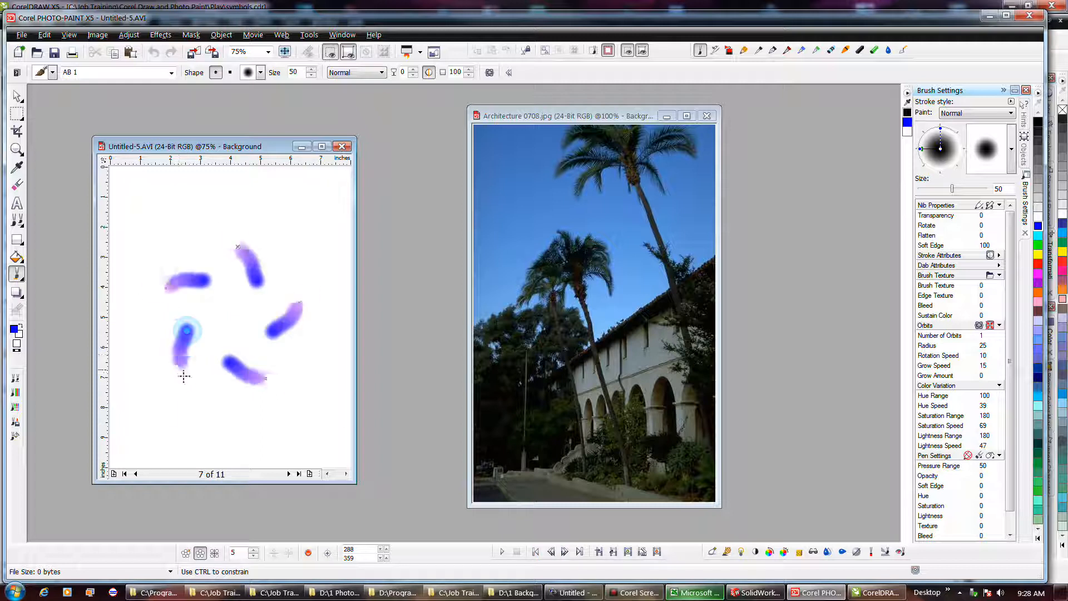
Paint a ring of orbit-brush blobs on frame 5, then return to the start of the movie
click(560, 552)
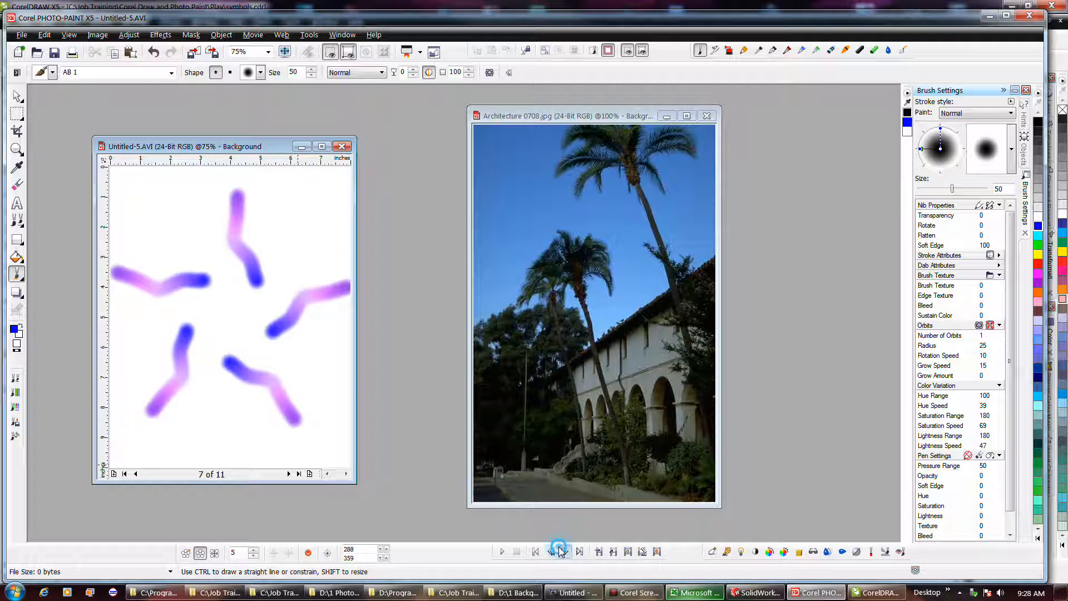
click(563, 551)
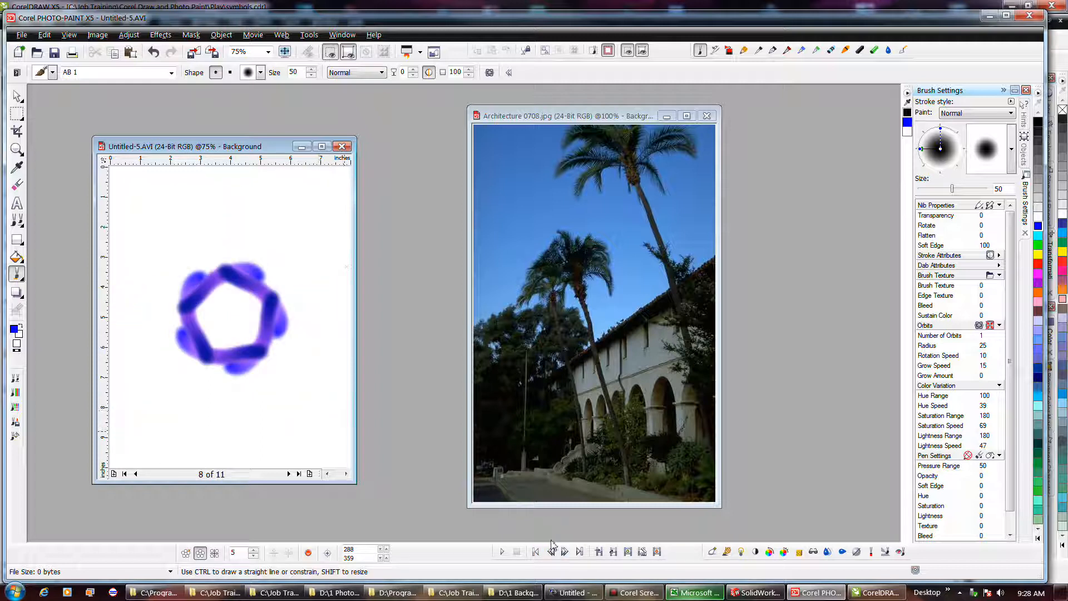
click(553, 553)
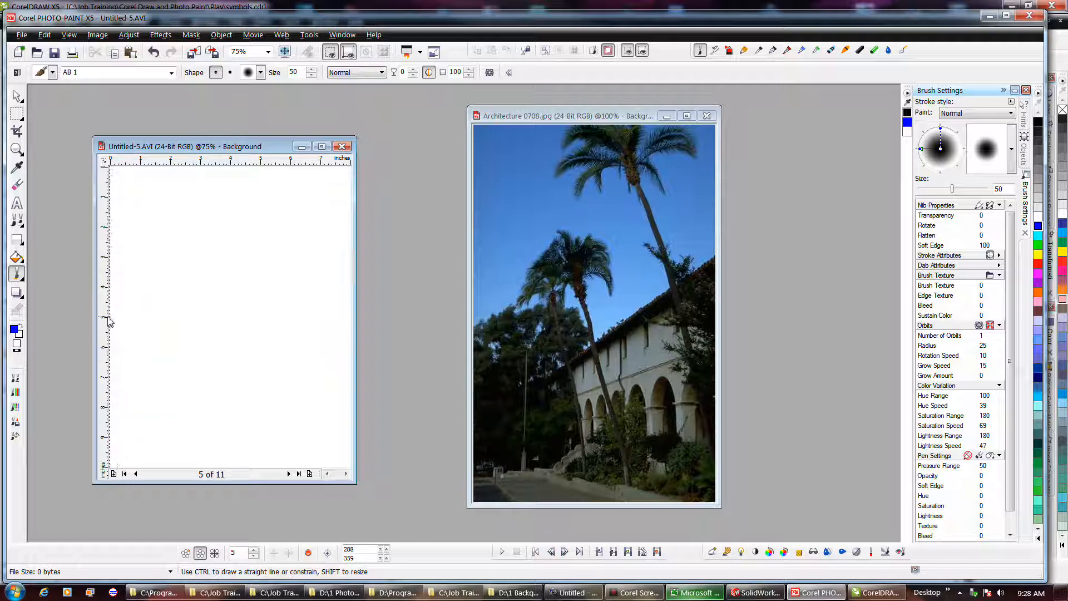
click(191, 332)
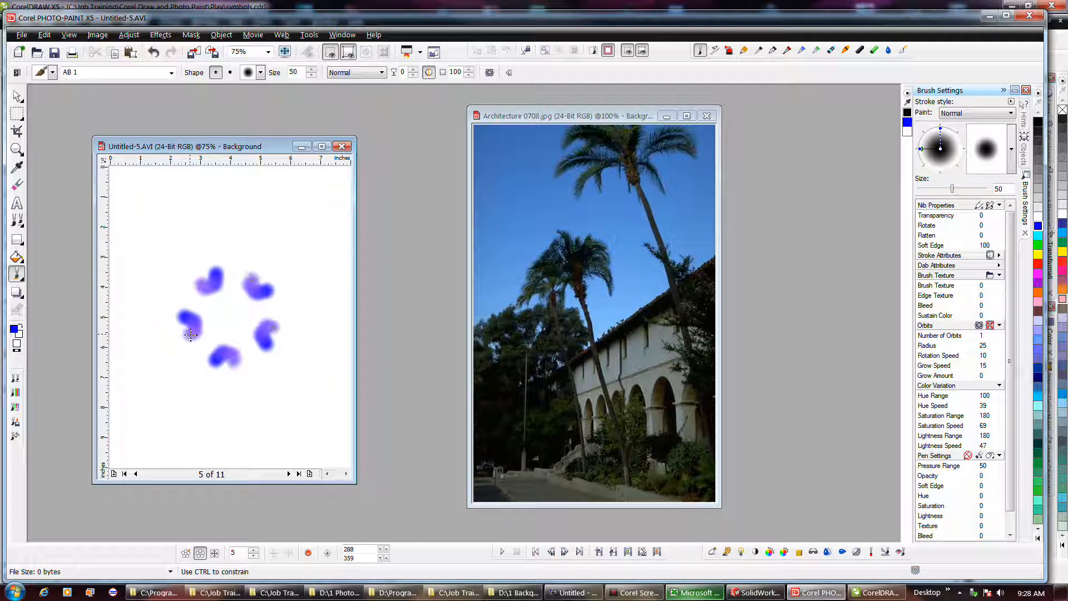
click(538, 551)
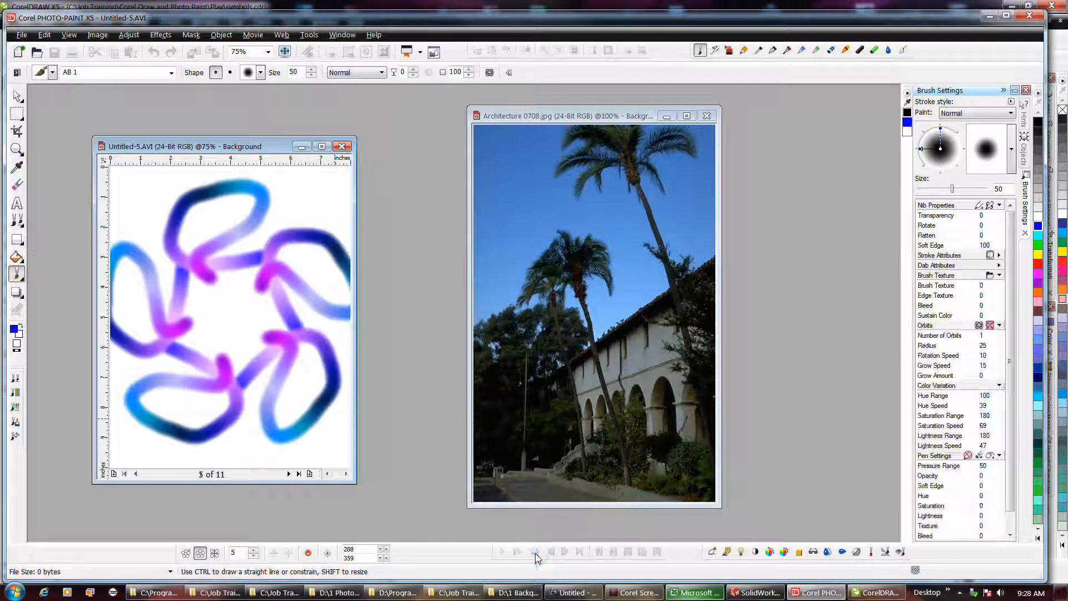
click(564, 551)
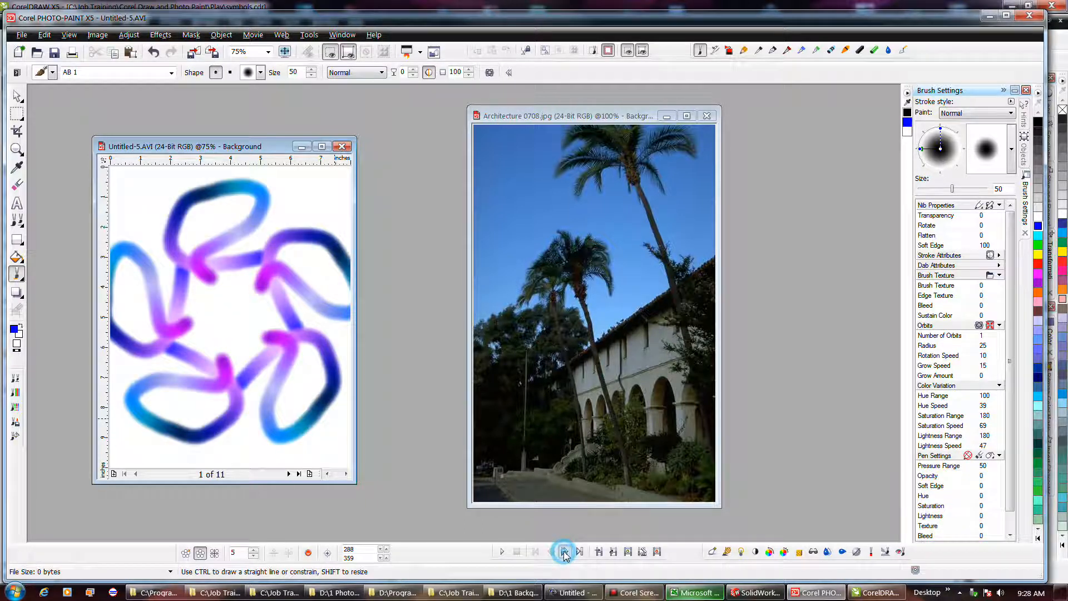
Step forward to frames 10 and 11, painting crossed strokes and a blue-purple starburst
click(564, 552)
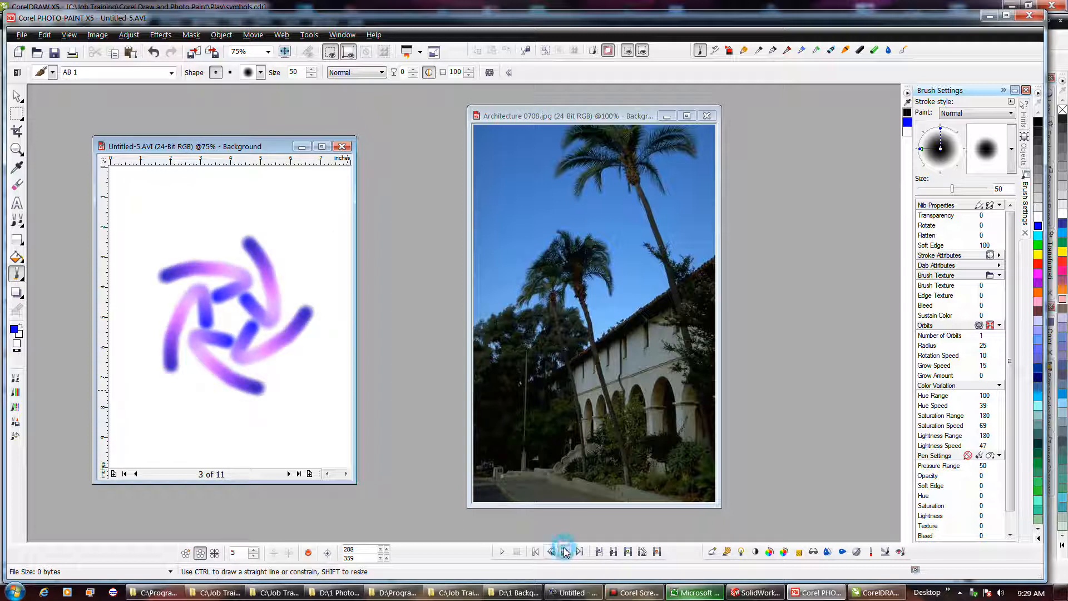
click(565, 552)
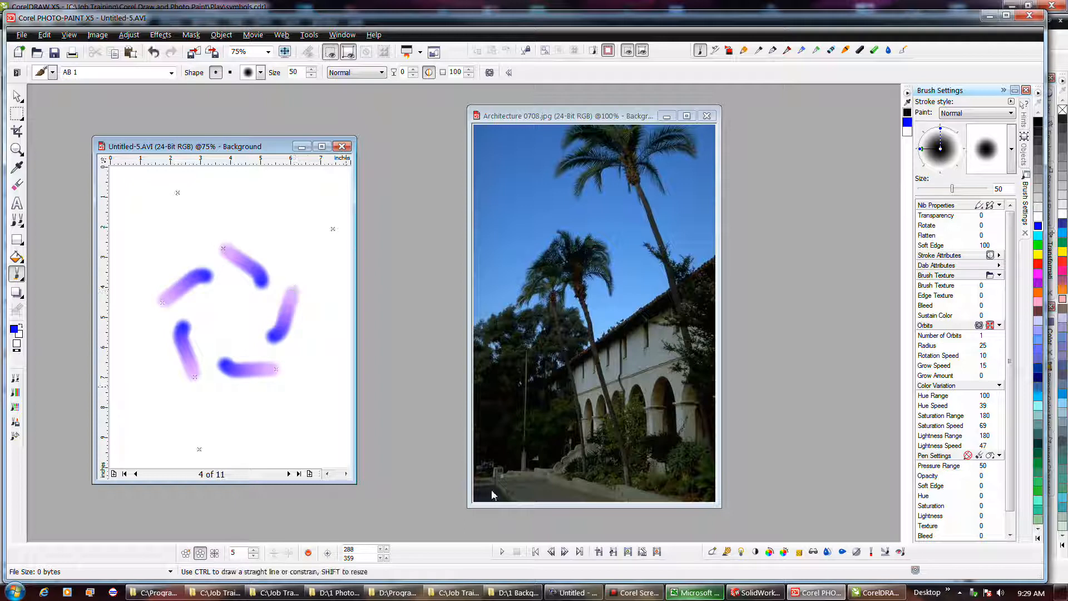
click(564, 552)
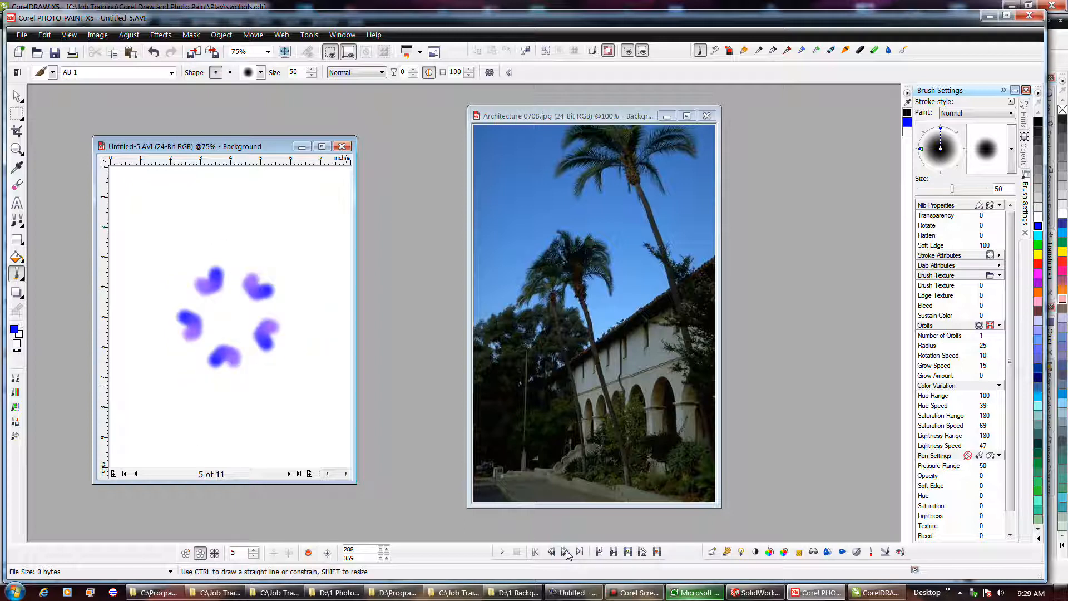
click(565, 551)
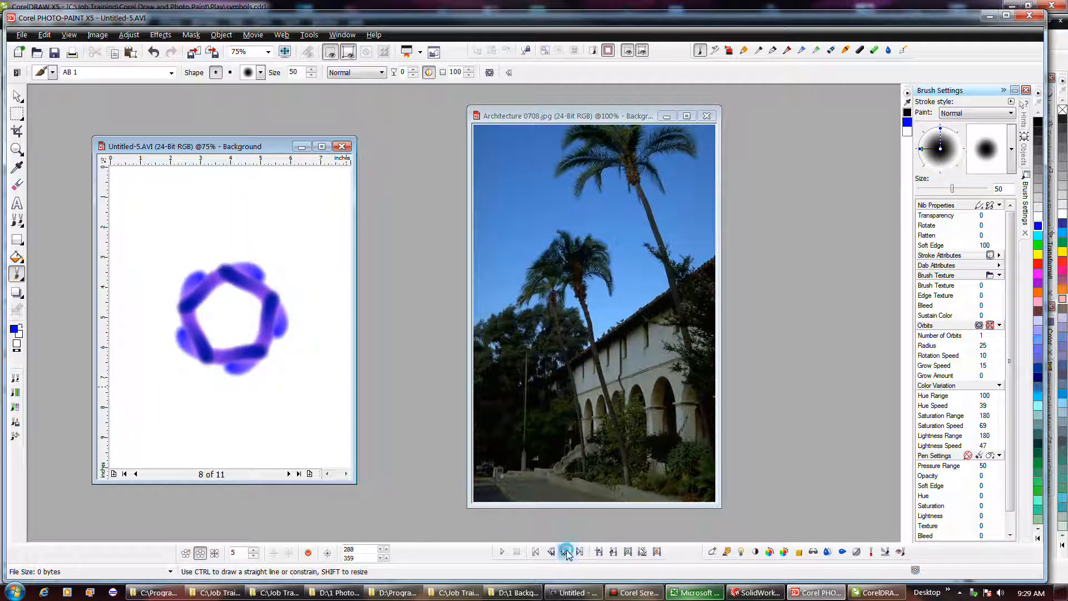
click(566, 550)
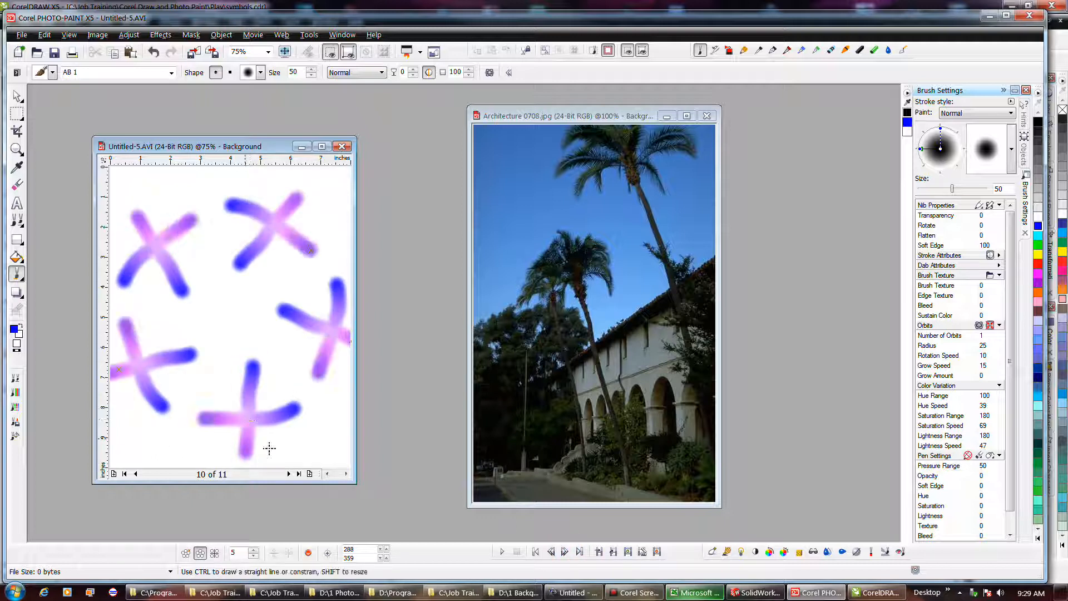
click(564, 552)
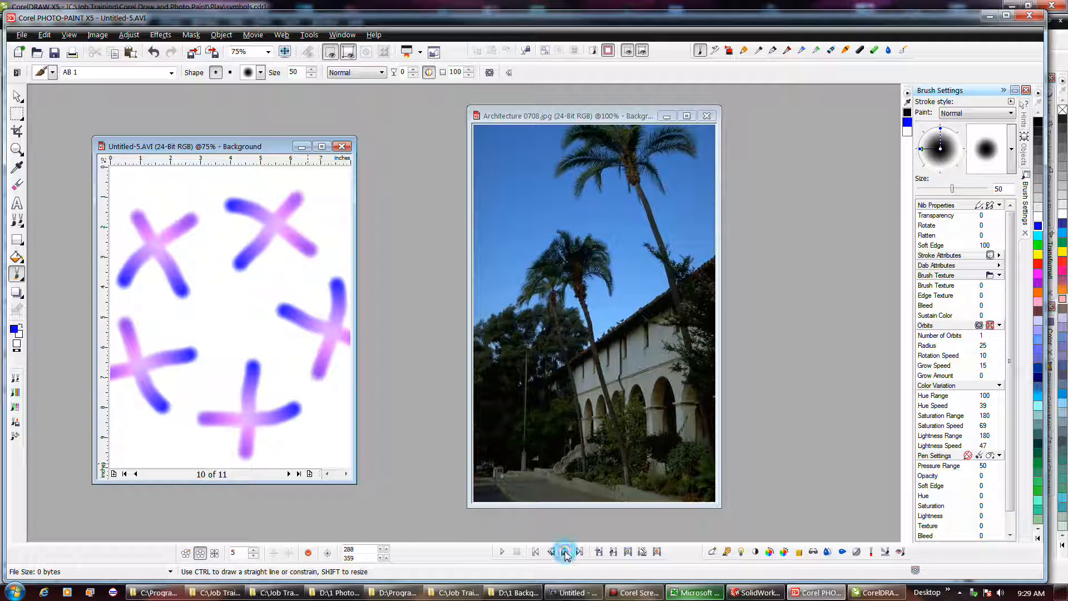
click(565, 552)
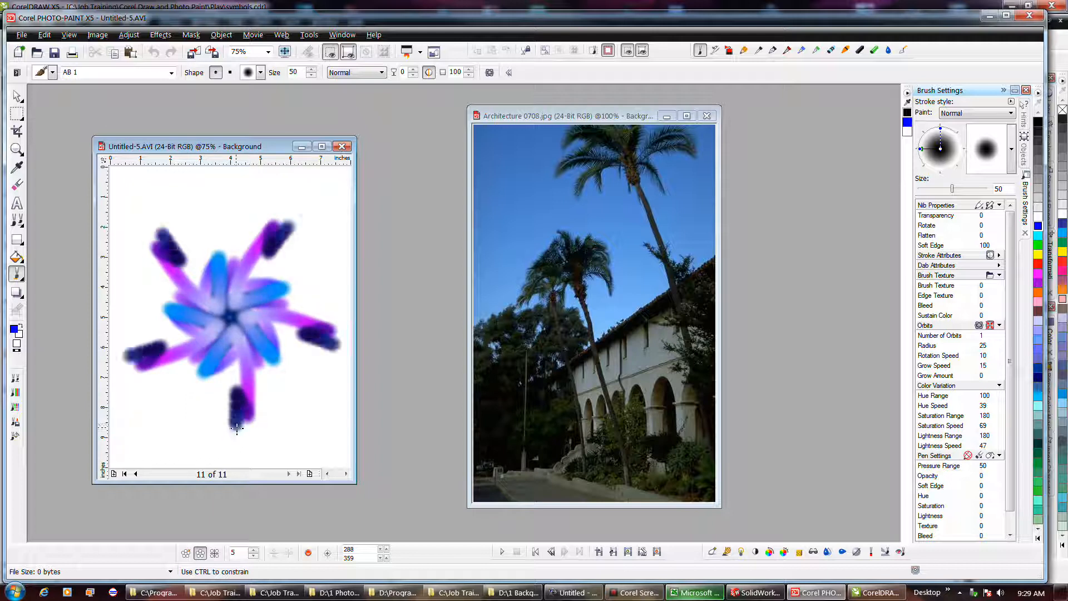
mouse_move(577, 552)
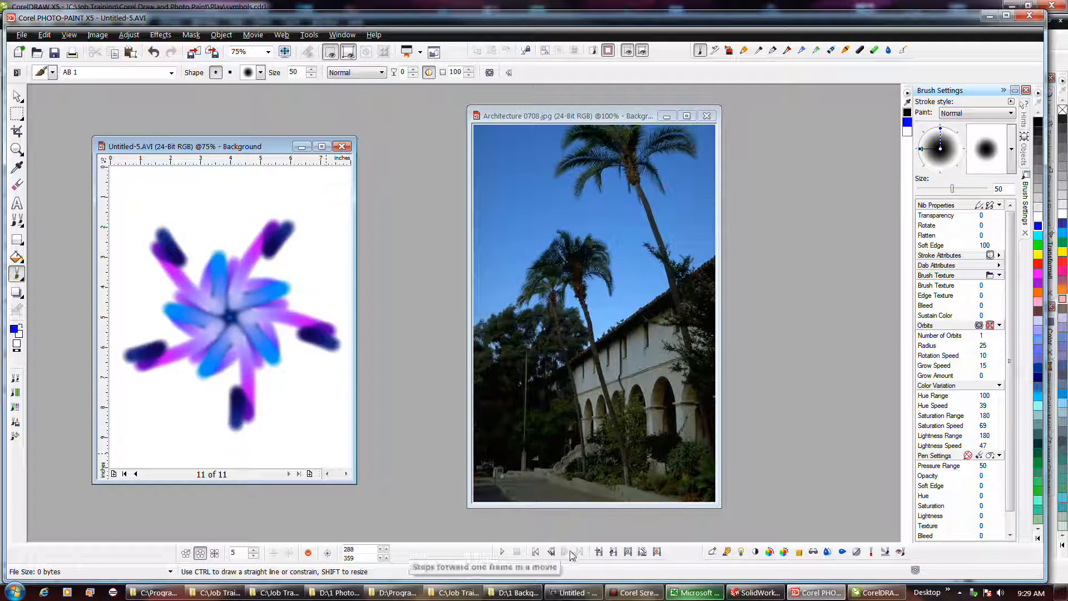
Play the 11-frame swirl movie through, stop playback and start saving it
click(501, 551)
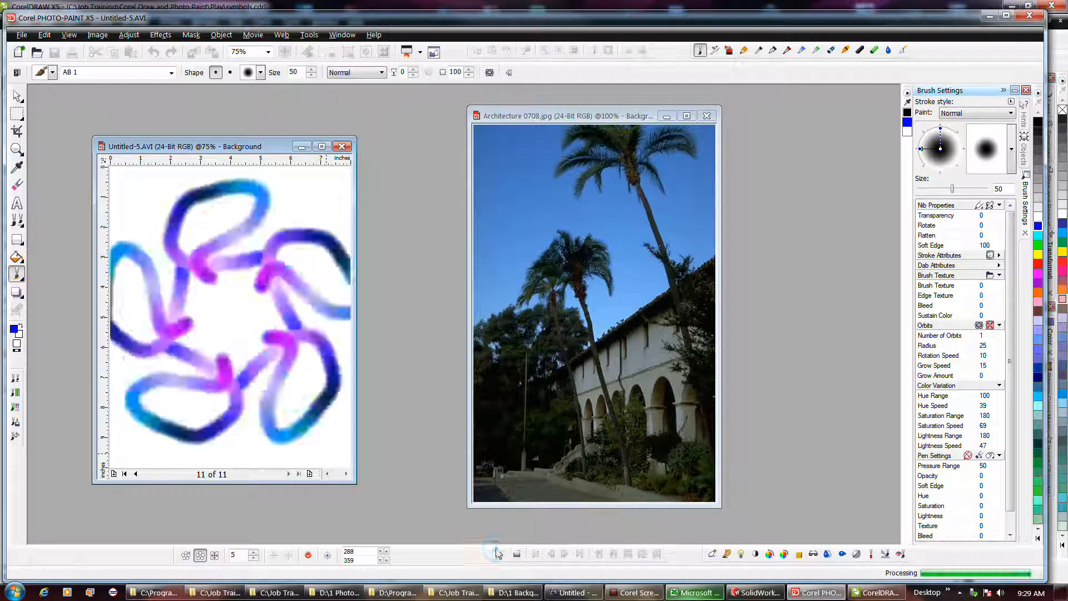
click(498, 553)
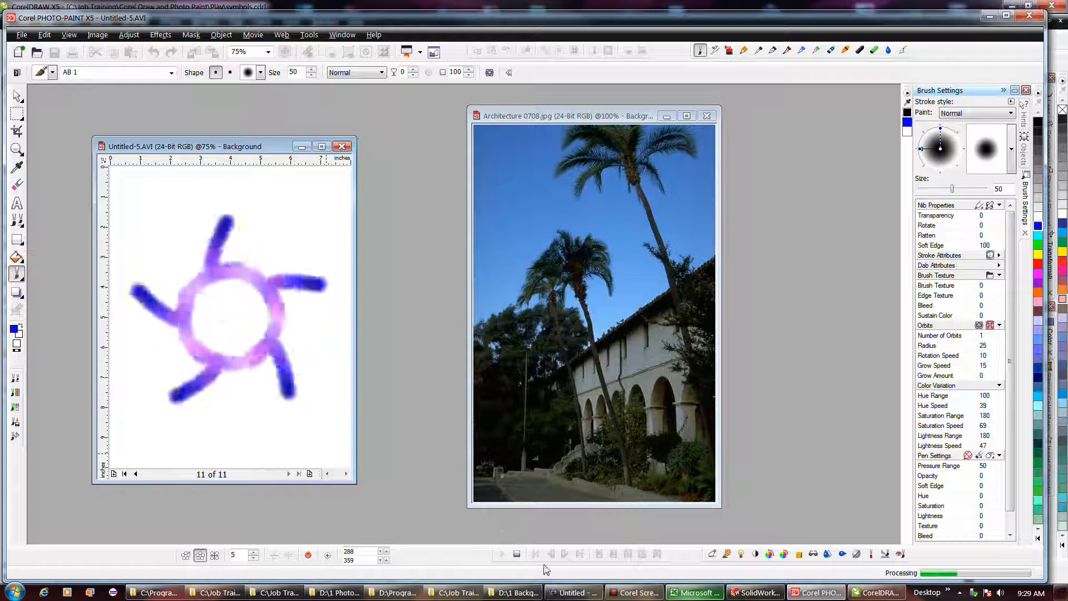
click(125, 475)
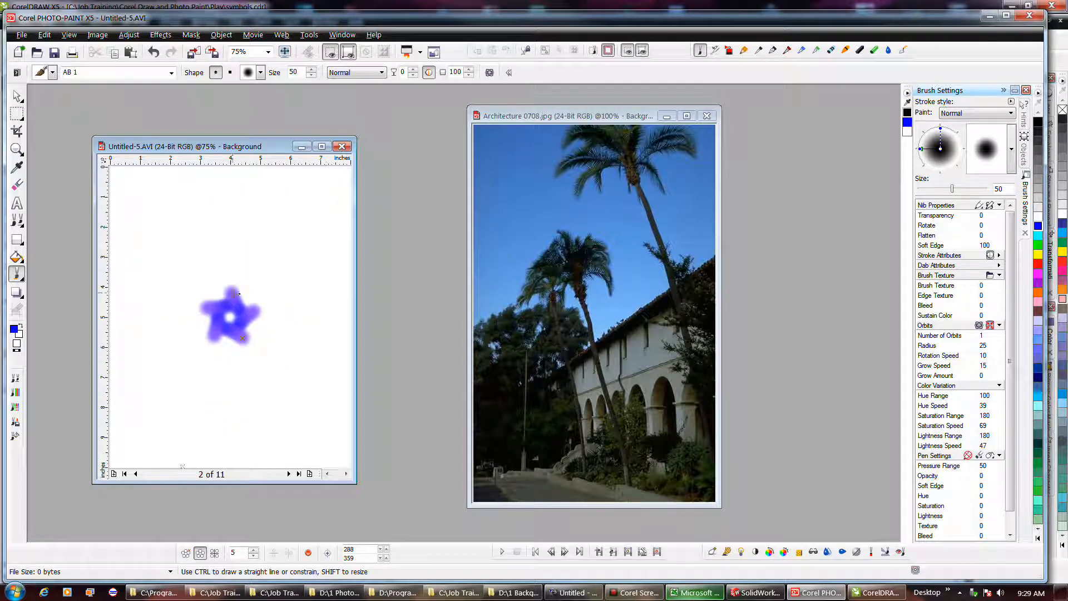
click(21, 35)
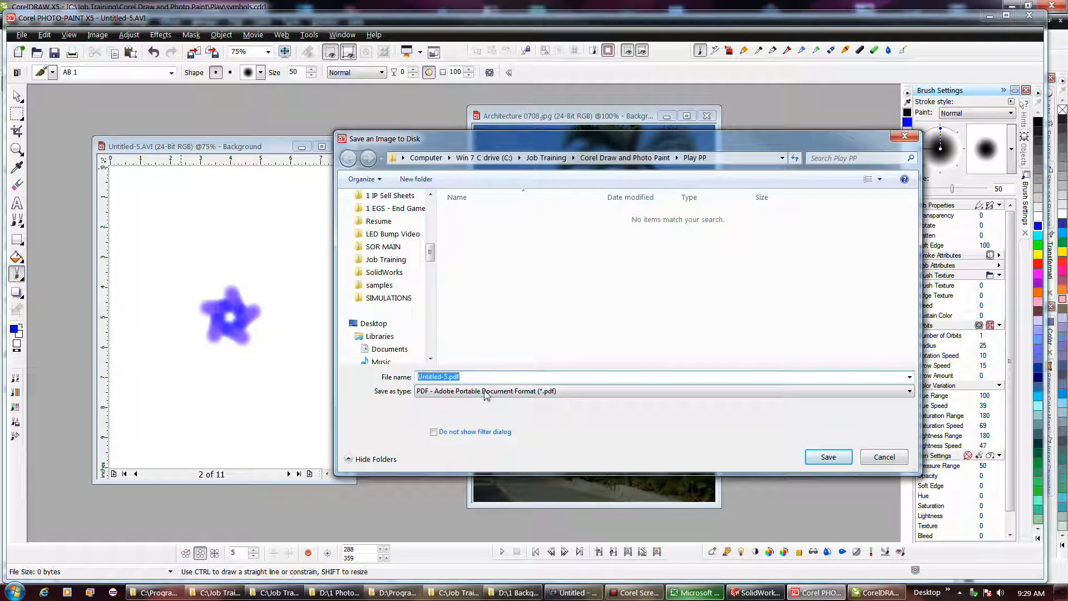
Show the movie file formats available in the save dialog
click(908, 391)
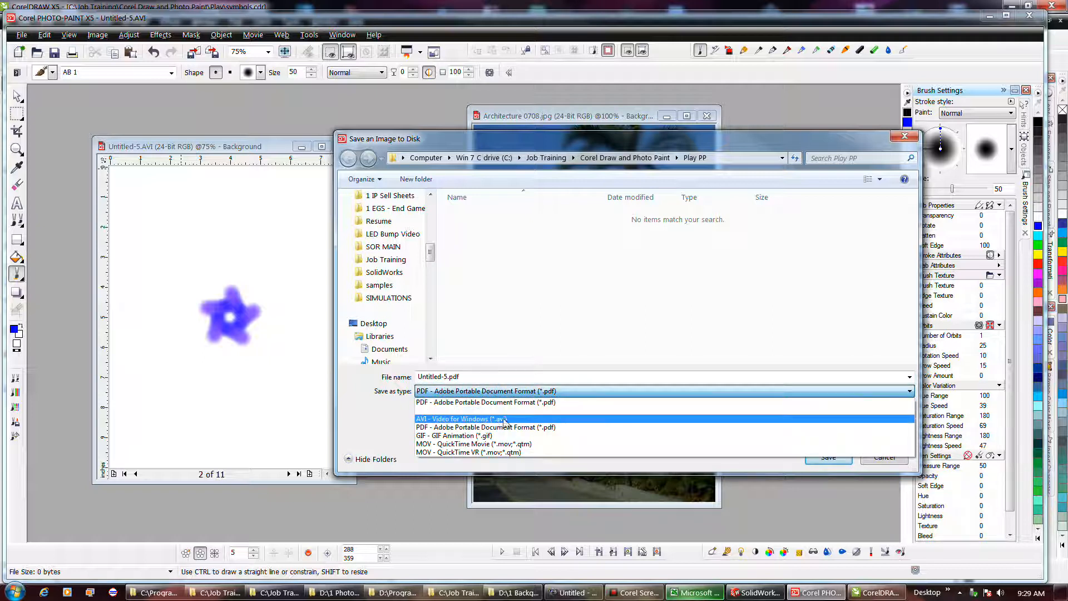
mouse_move(524, 423)
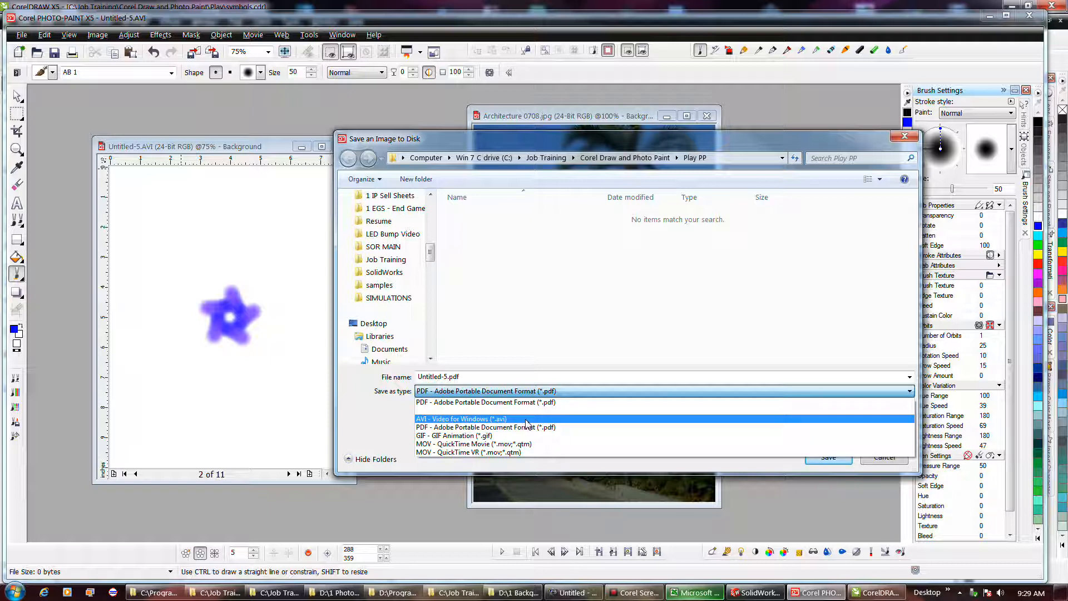
mouse_move(474, 444)
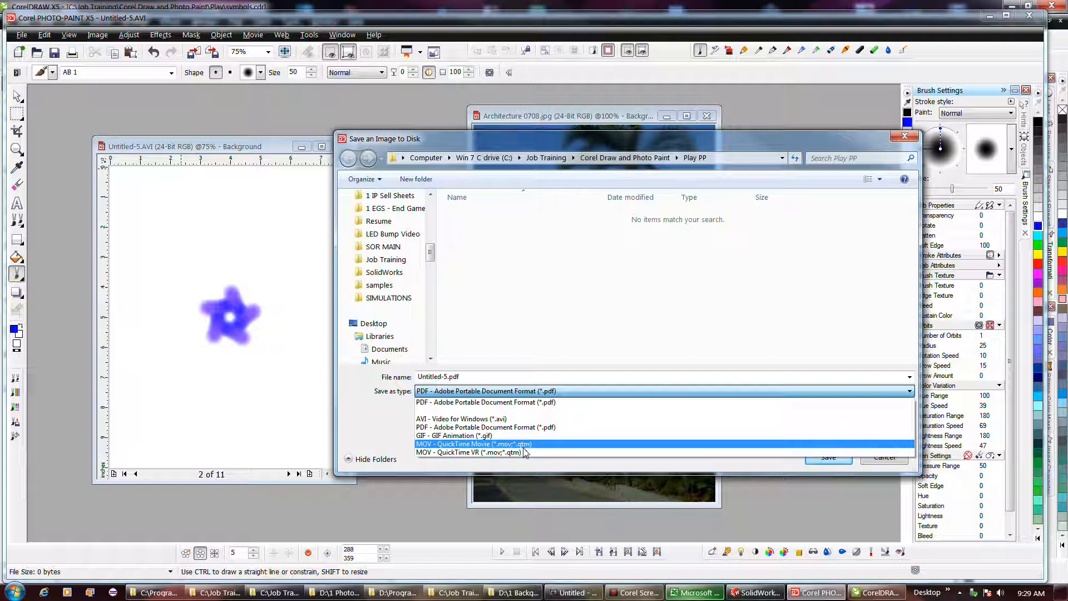
mouse_move(535, 449)
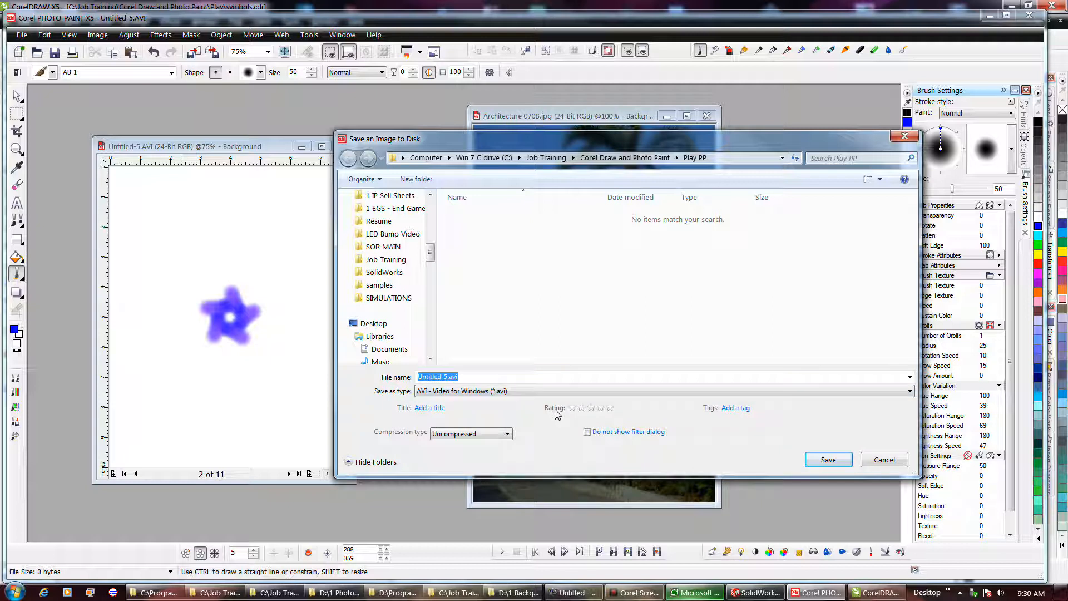
mouse_move(657, 261)
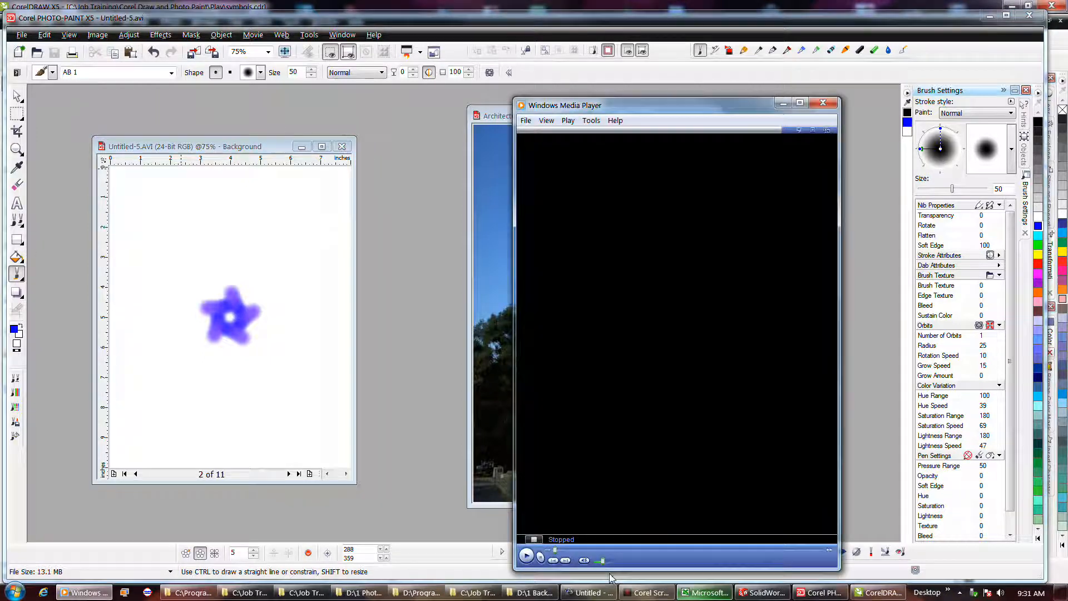
Play Untitled-5.avi in Windows Media Player, stop it and close the player
click(526, 556)
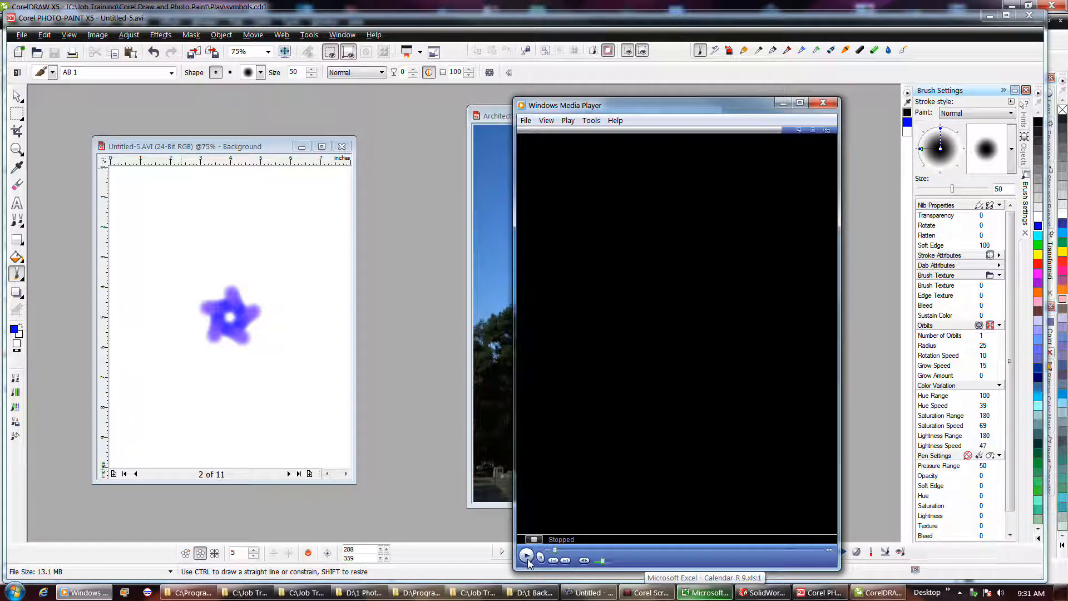
click(527, 557)
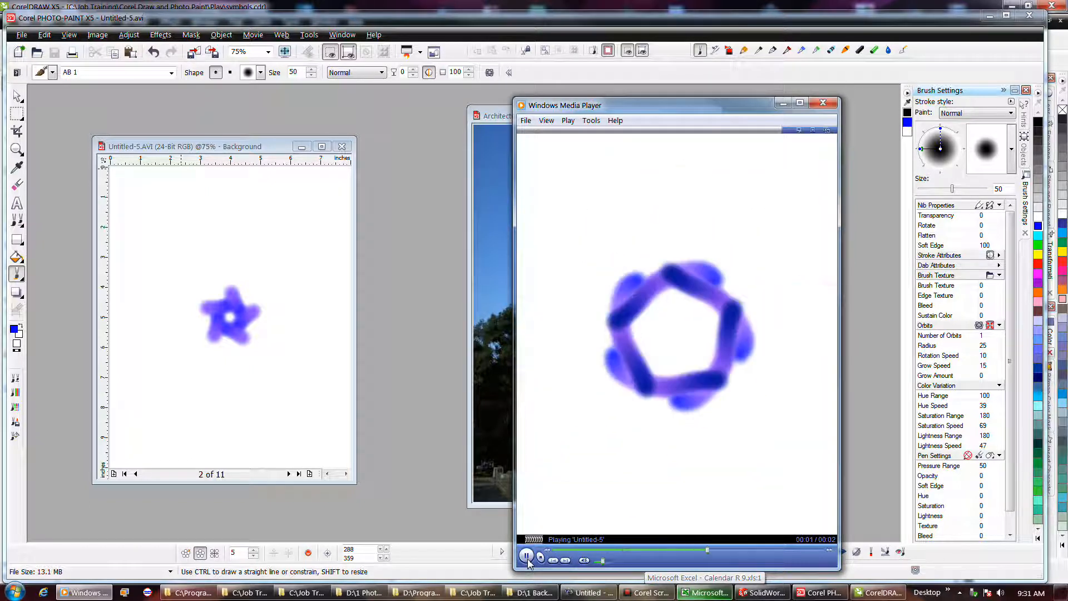
click(528, 557)
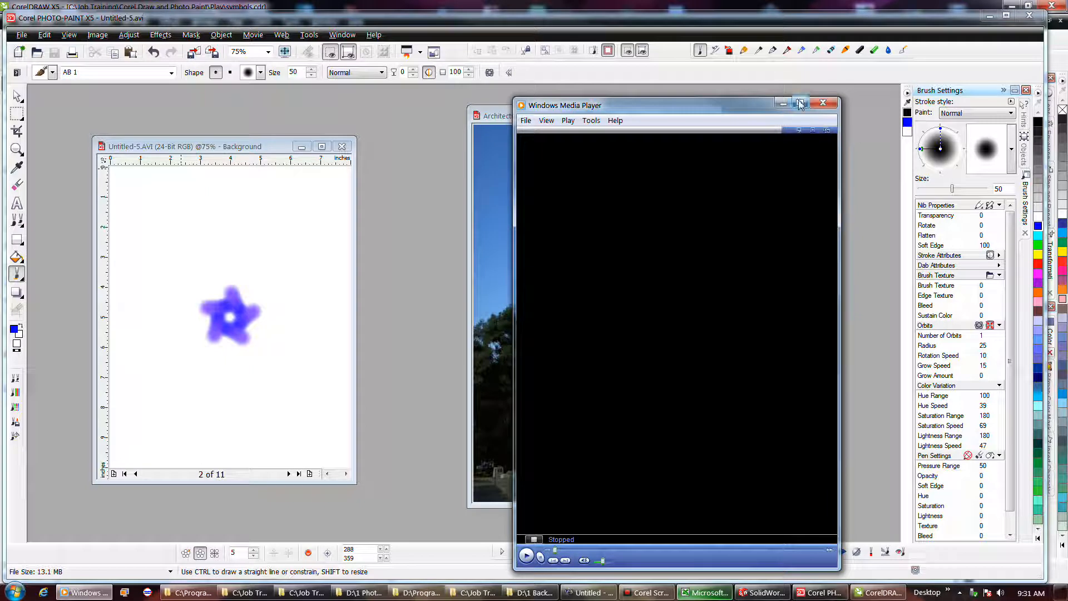
click(823, 102)
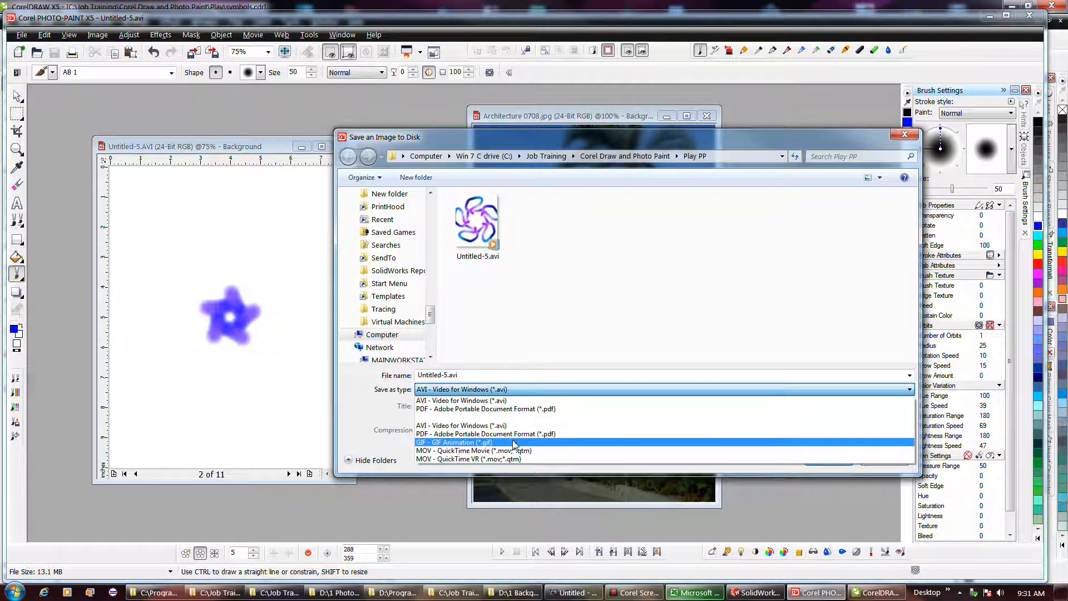
Save the movie as GIF Animation Untitled-5.gif and accept the uniform palette conversion
click(454, 442)
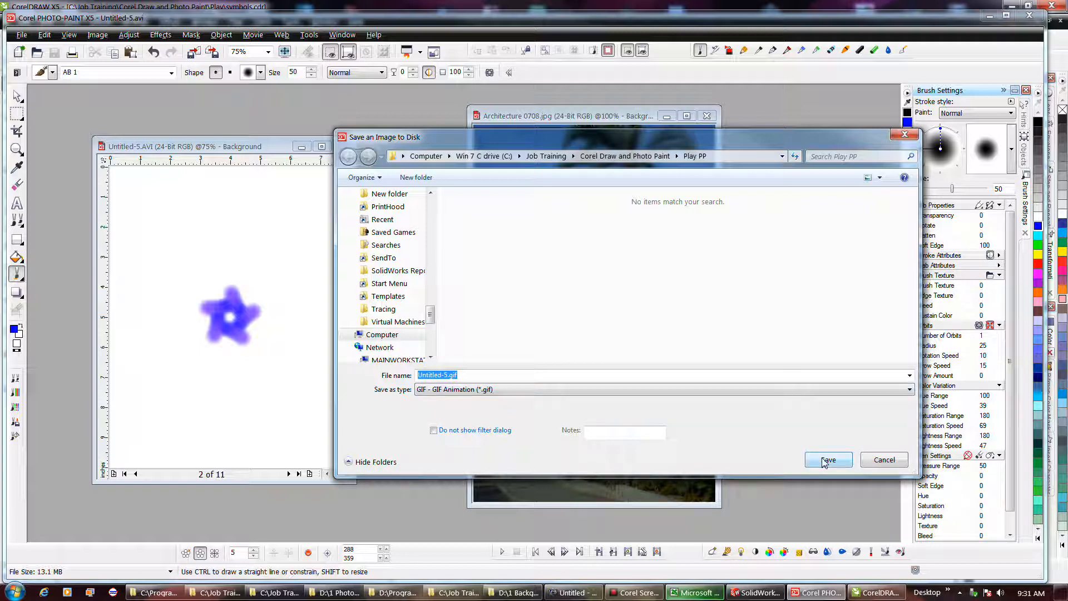
click(827, 459)
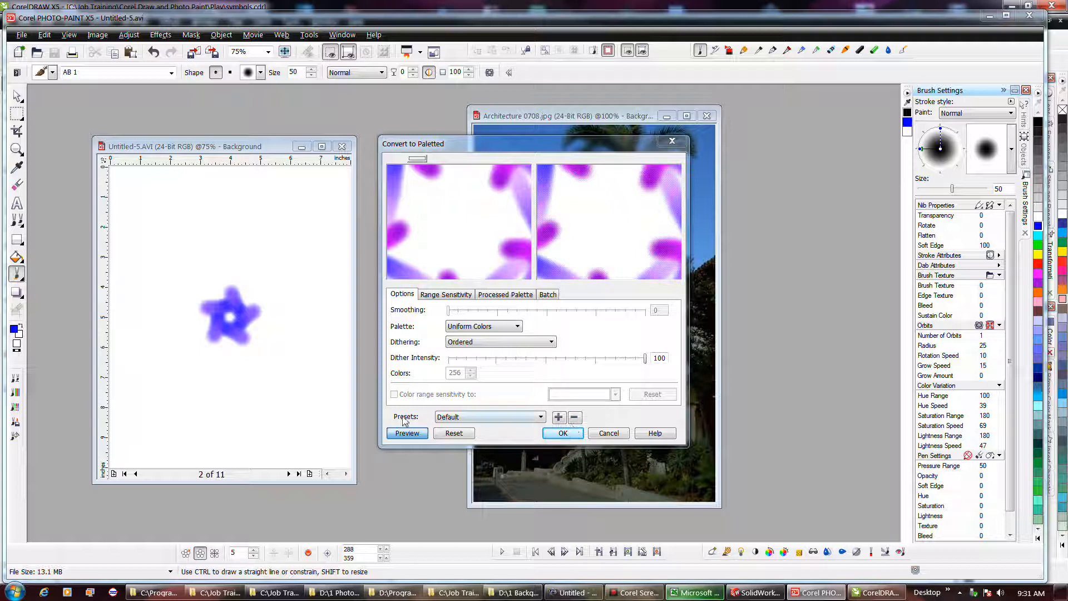
click(408, 433)
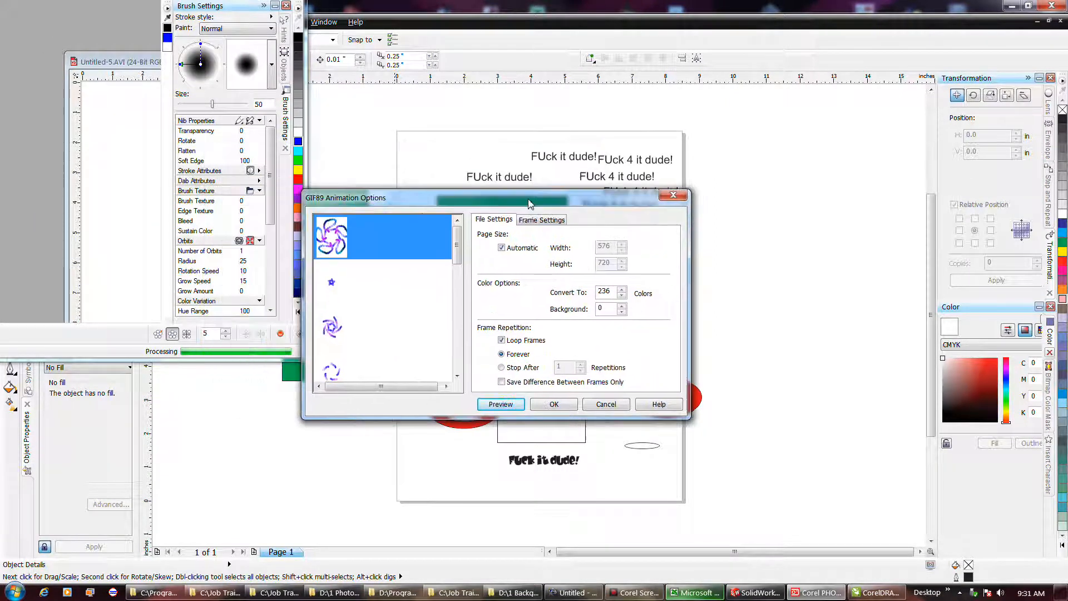
Preview the looping GIF in the GIF89 Animation Options and accept the settings to save
drag(510, 198, 603, 211)
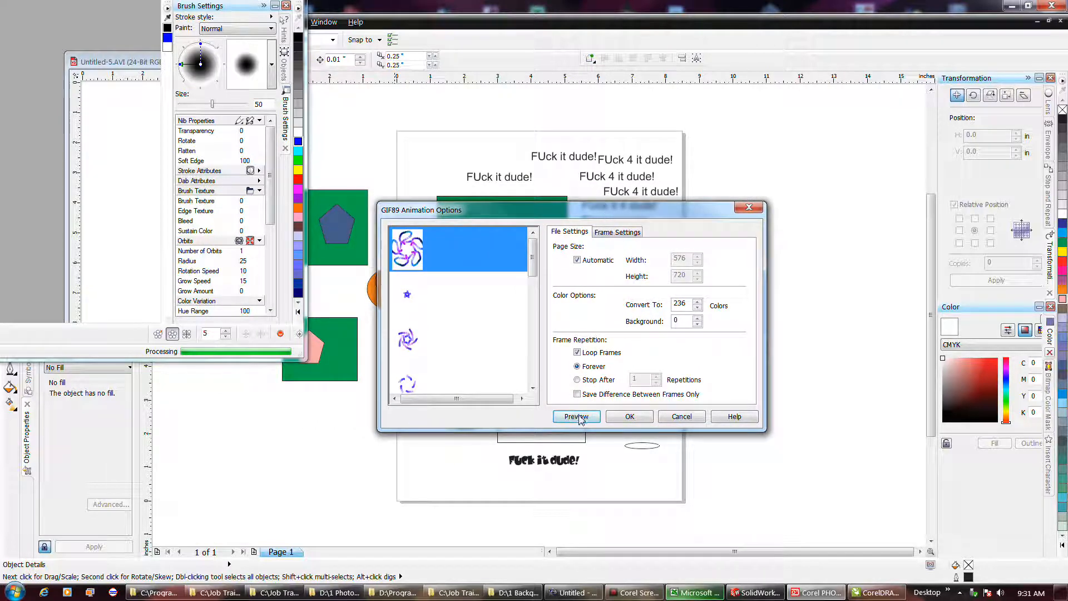
click(575, 416)
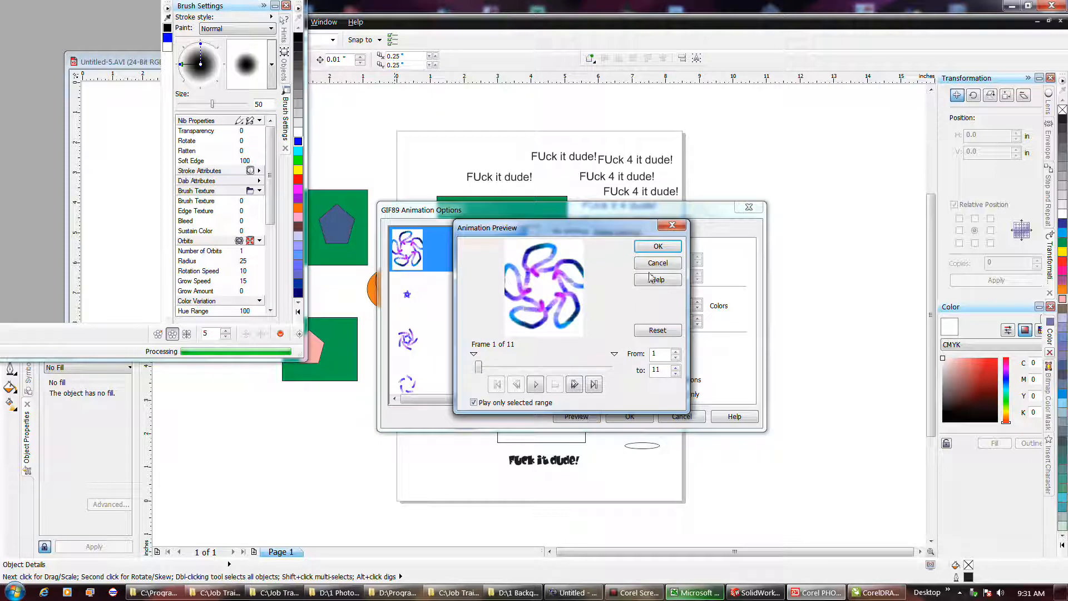
click(656, 246)
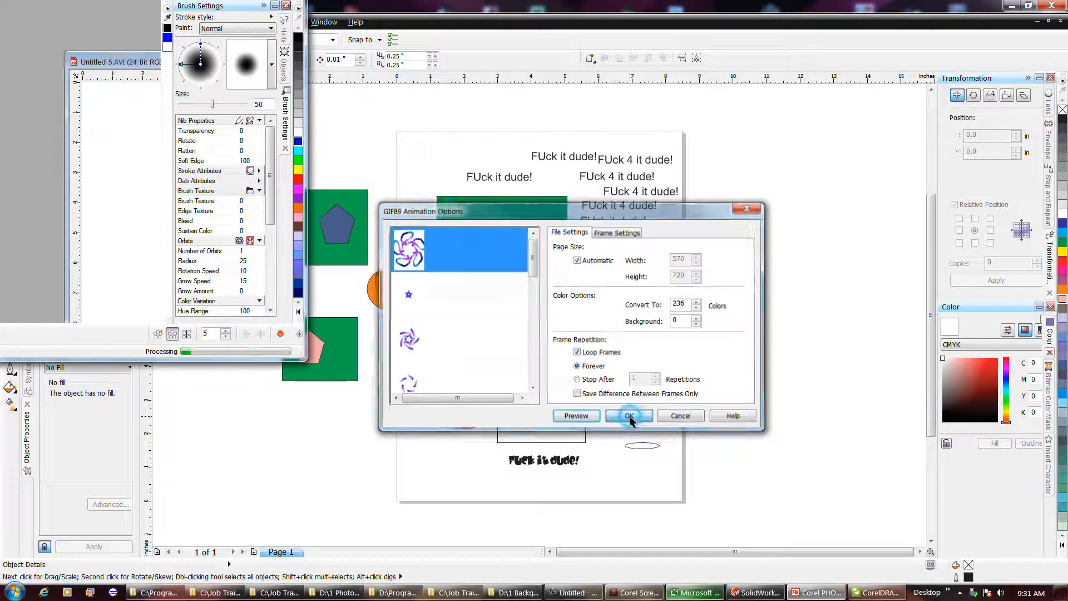
click(627, 415)
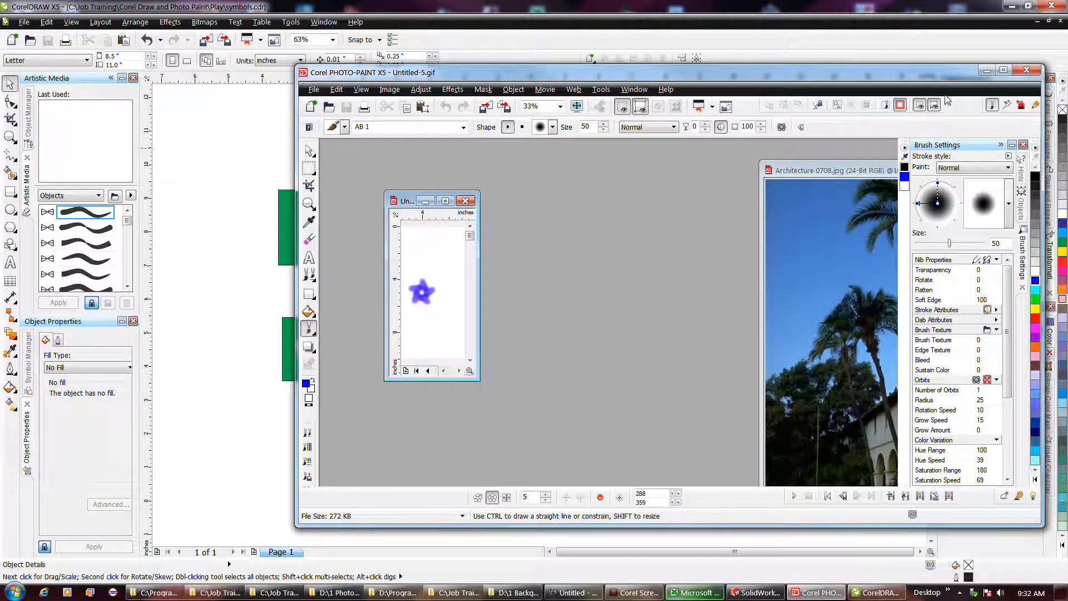
Maximize PHOTO-PAINT, enlarge the GIF document window, and open Untitled-5.gif from the Play PP folder
click(1003, 69)
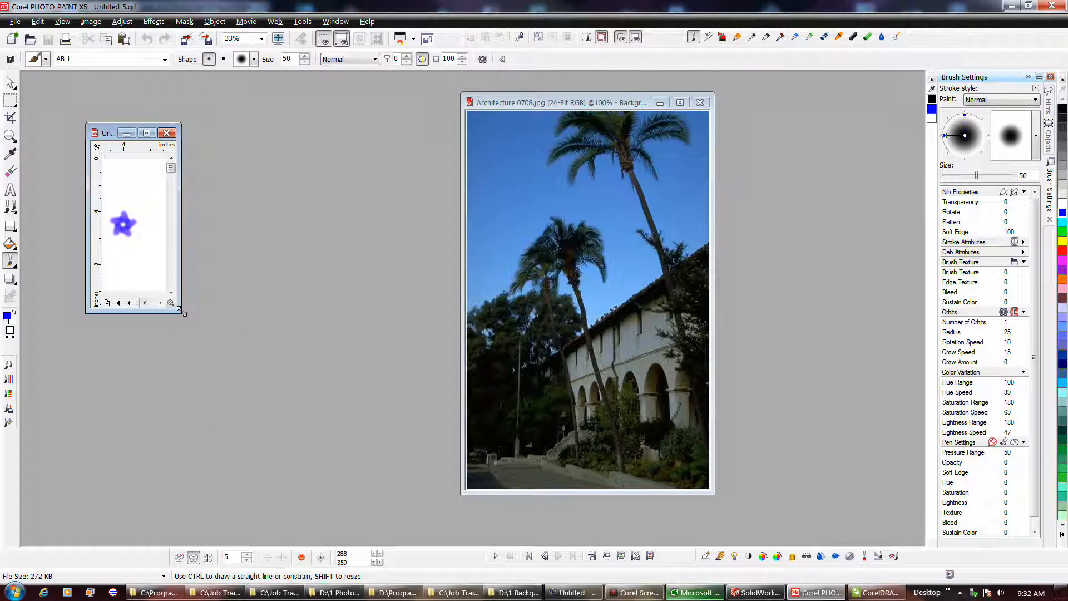
drag(183, 311, 372, 439)
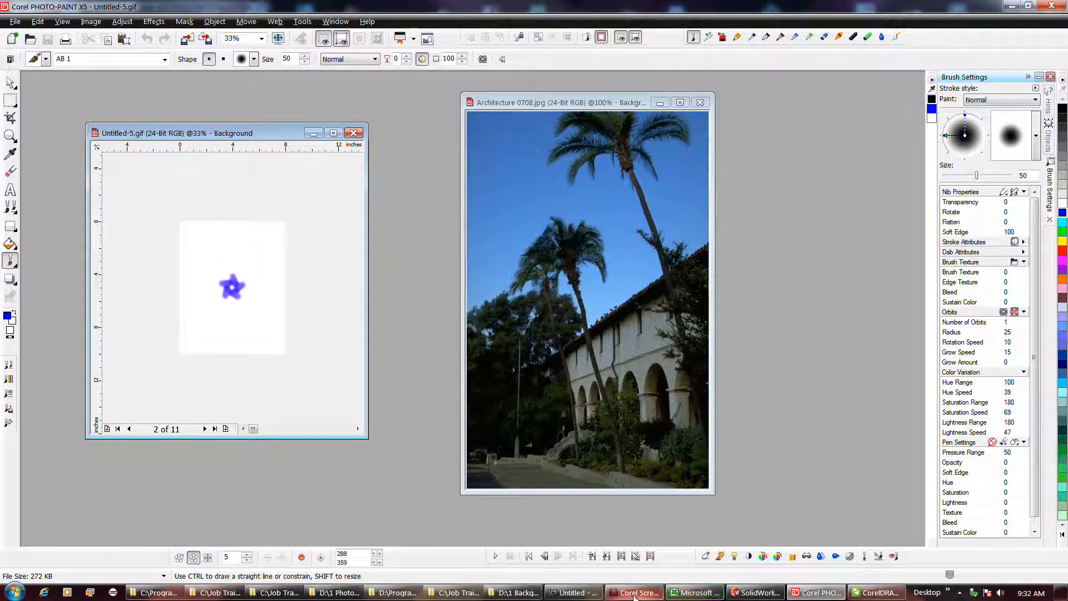
mouse_move(693, 591)
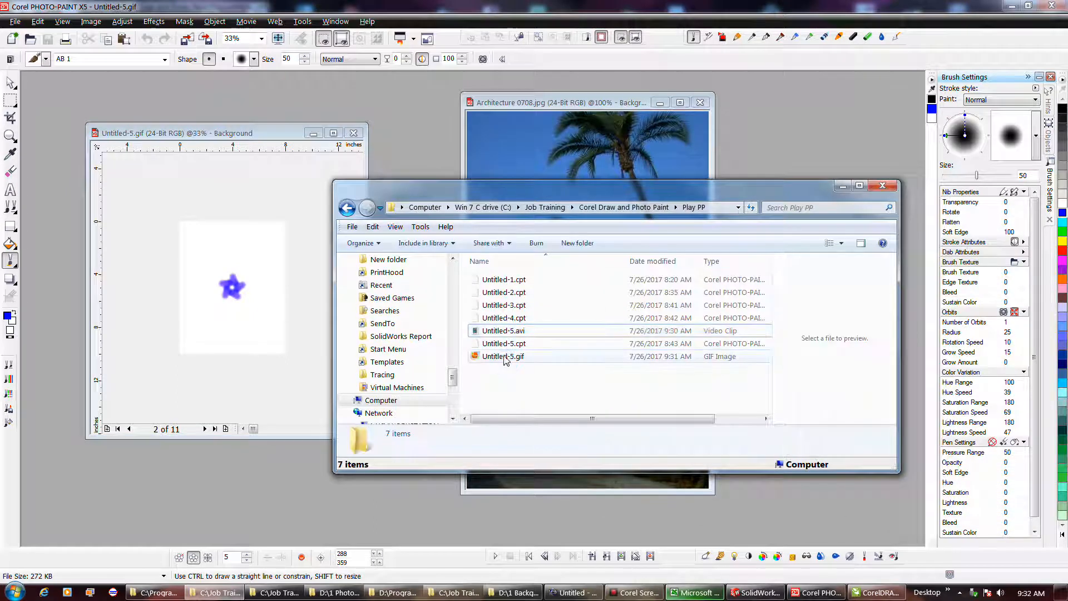
click(504, 356)
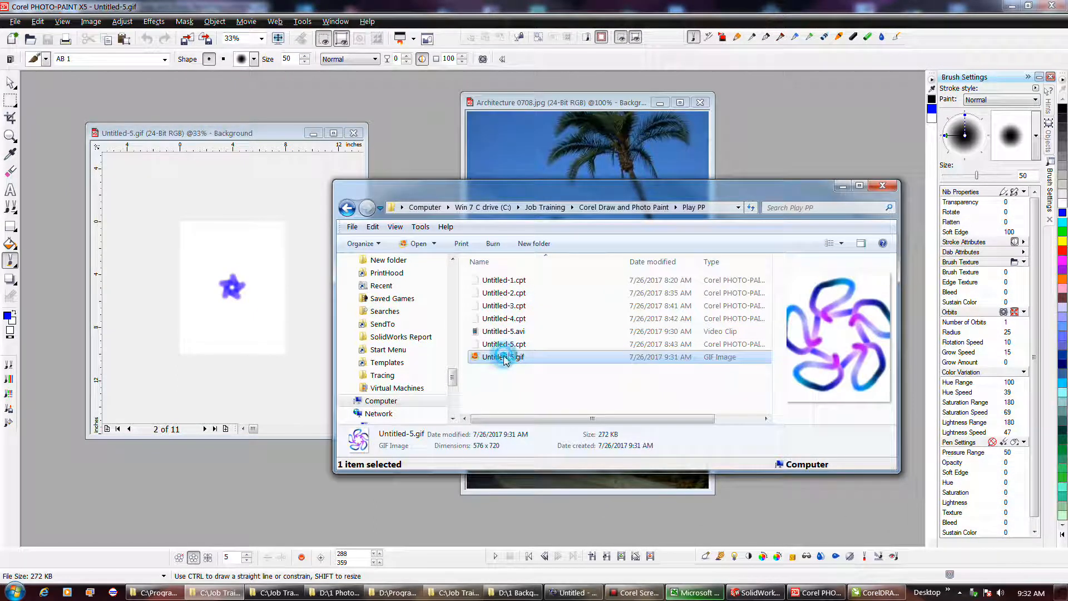
double_click(502, 356)
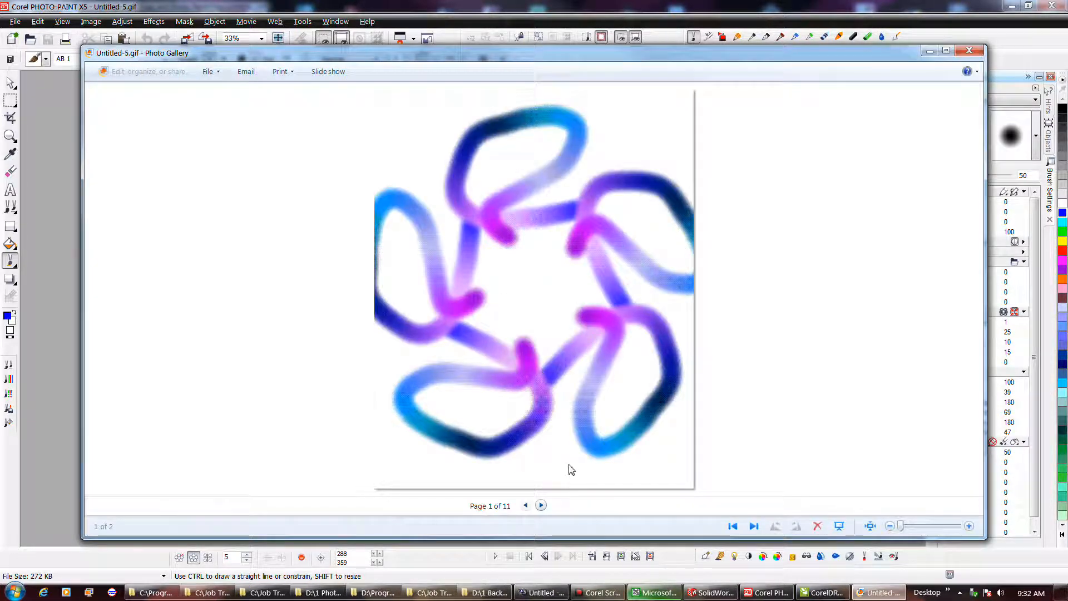
Page through the frames of Untitled-5.gif in Photo Gallery, then close it to return to PHOTO-PAINT
click(540, 505)
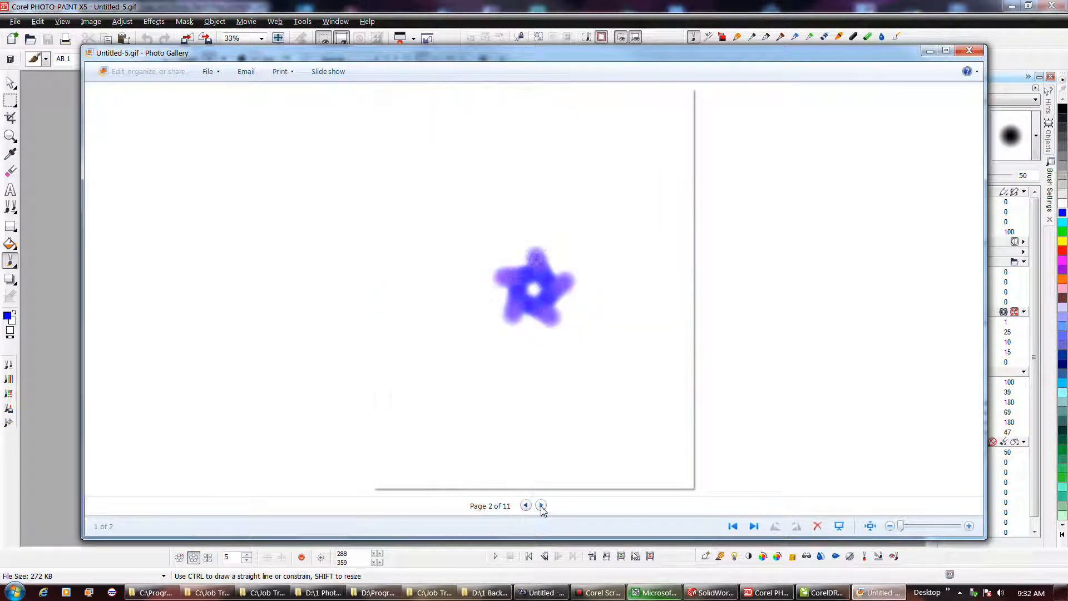
click(540, 505)
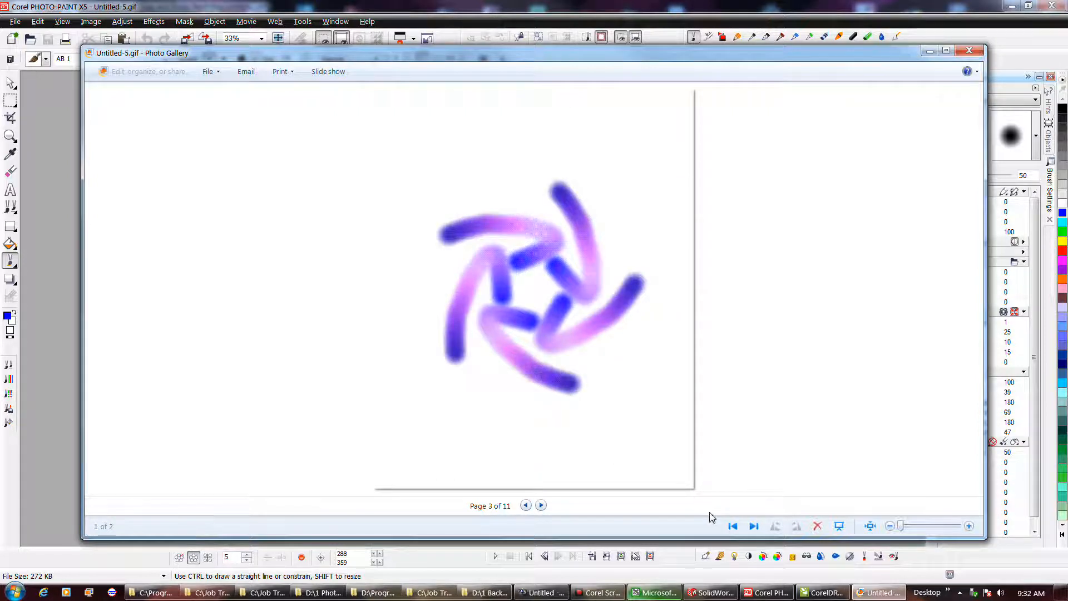
click(541, 505)
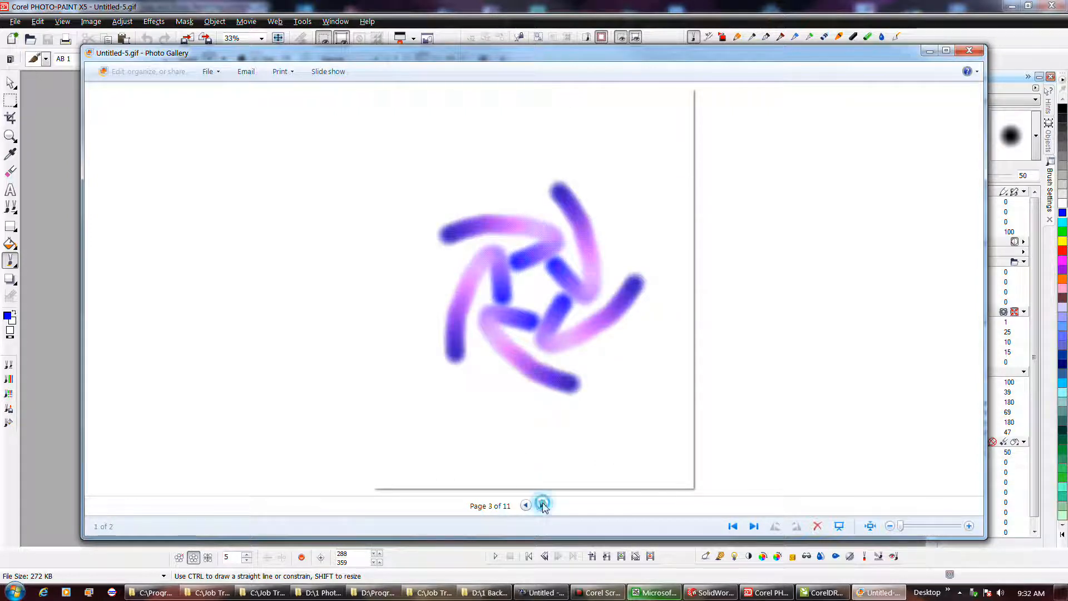
click(543, 505)
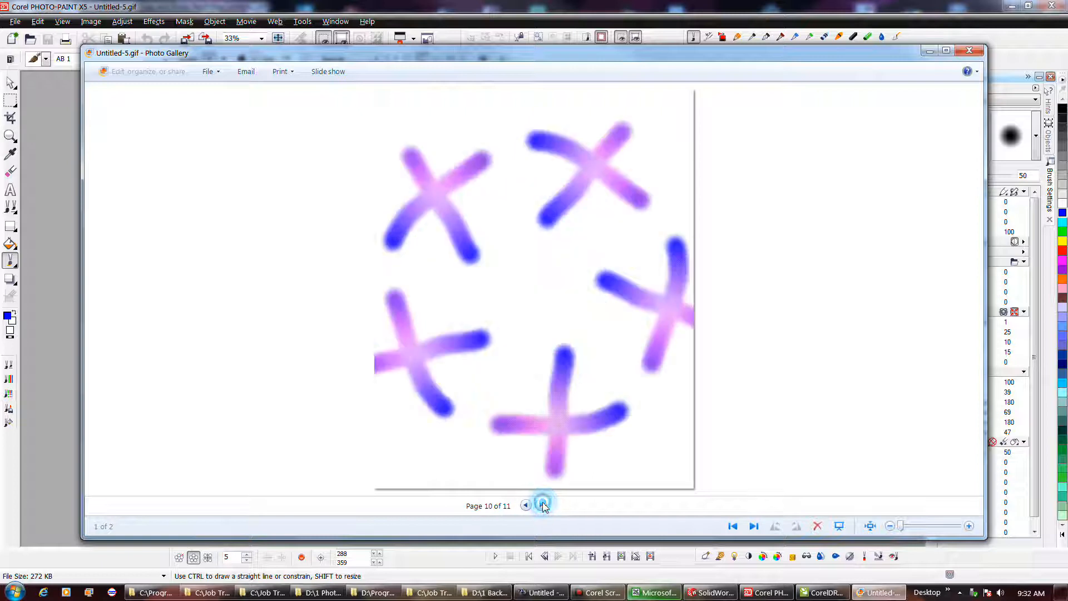
click(543, 505)
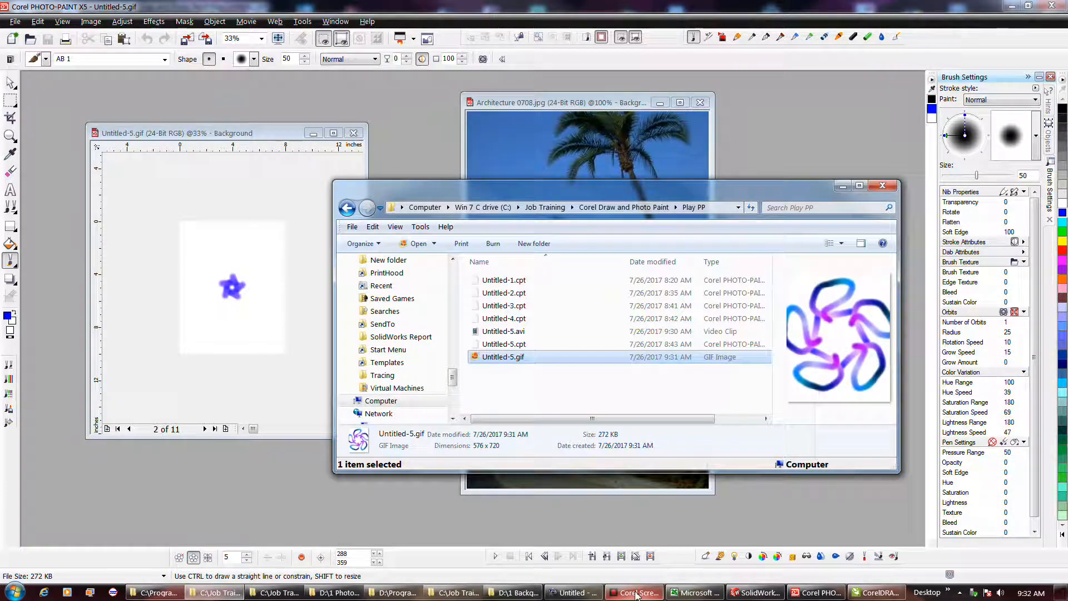
click(884, 185)
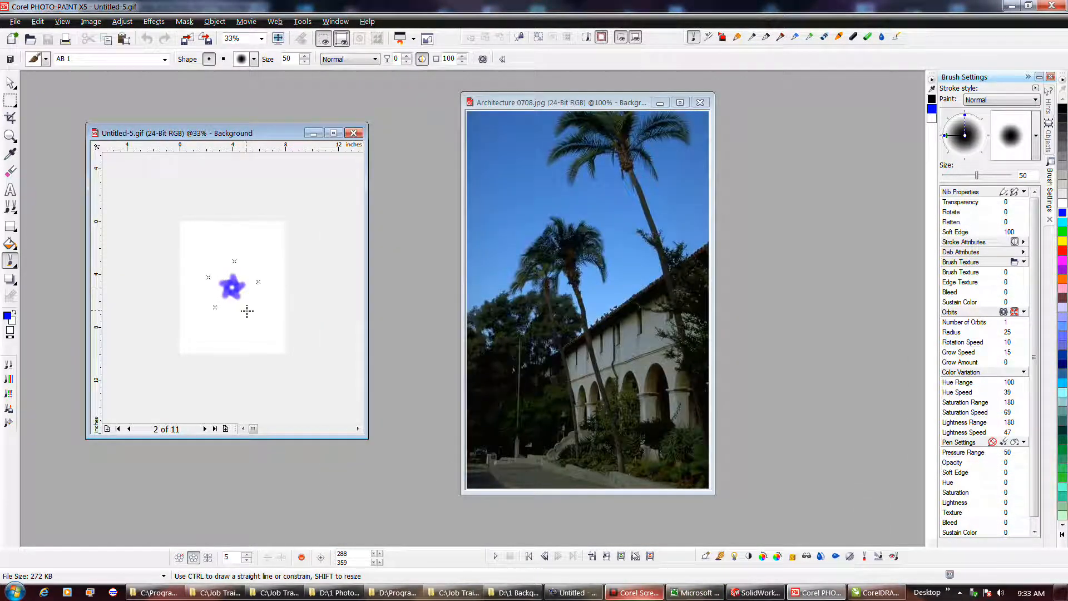